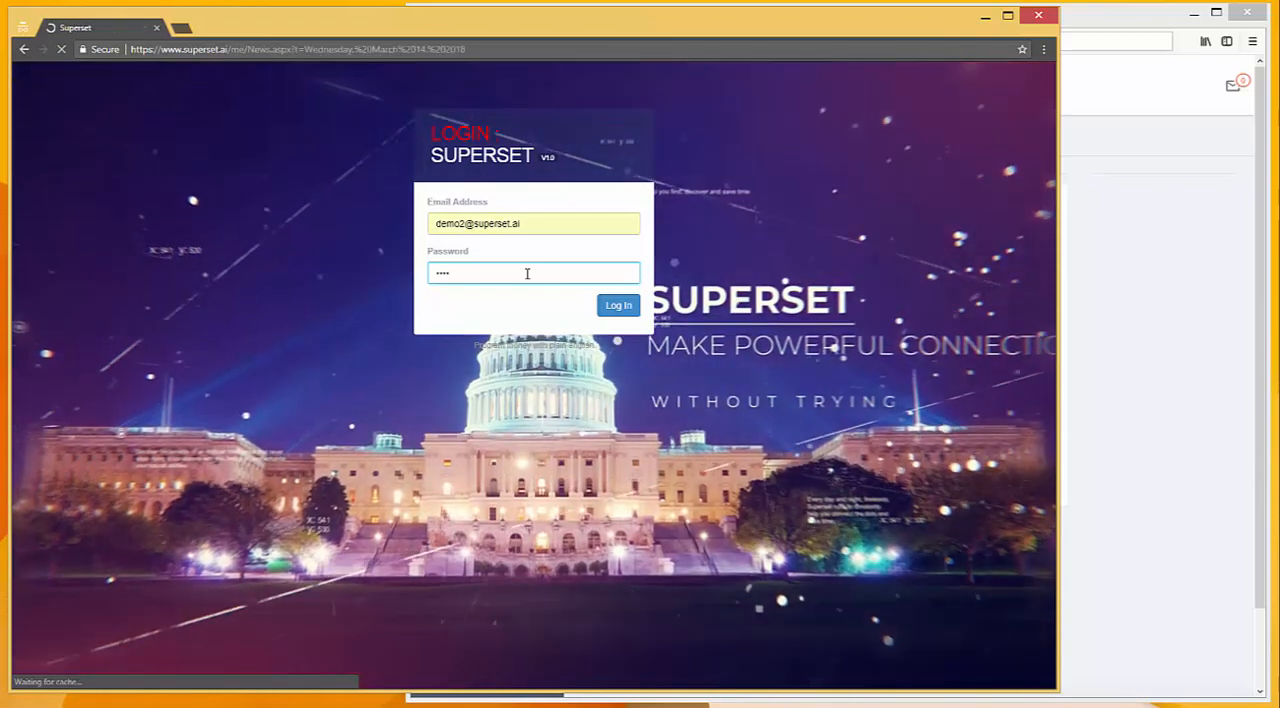
Log into Superset so the Newsfeed appears.
click(618, 304)
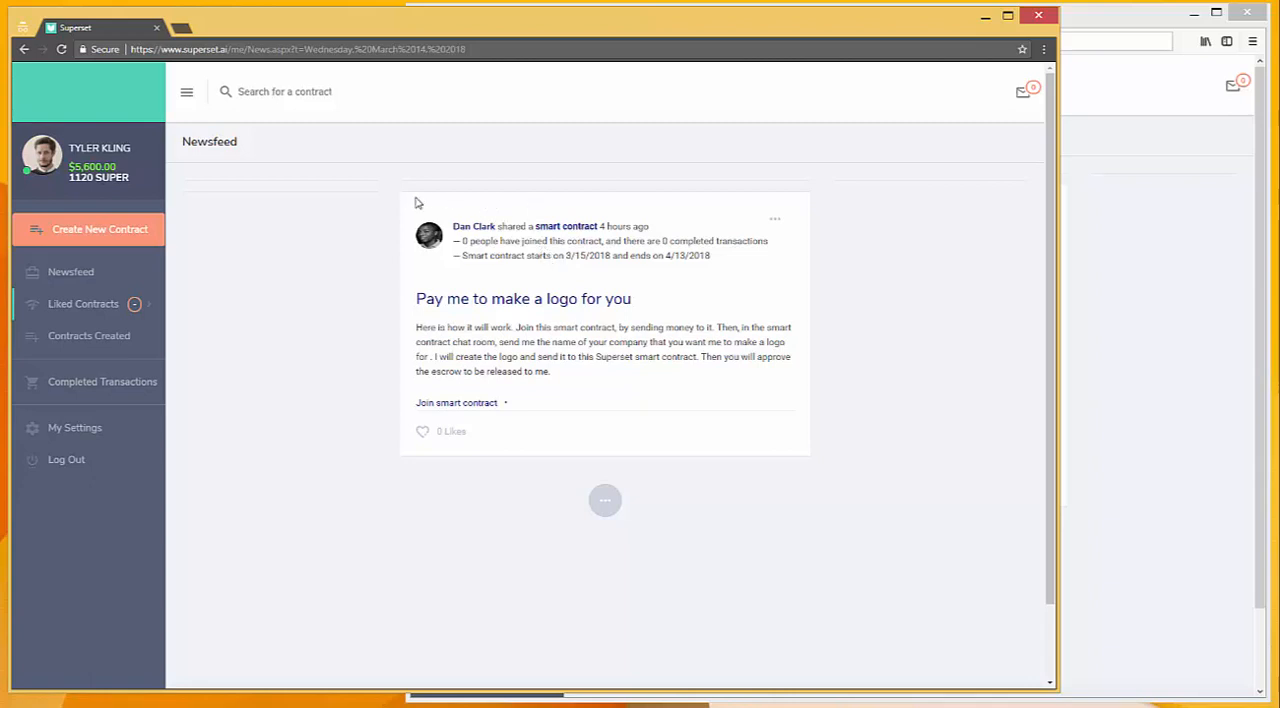
mouse_move(688, 144)
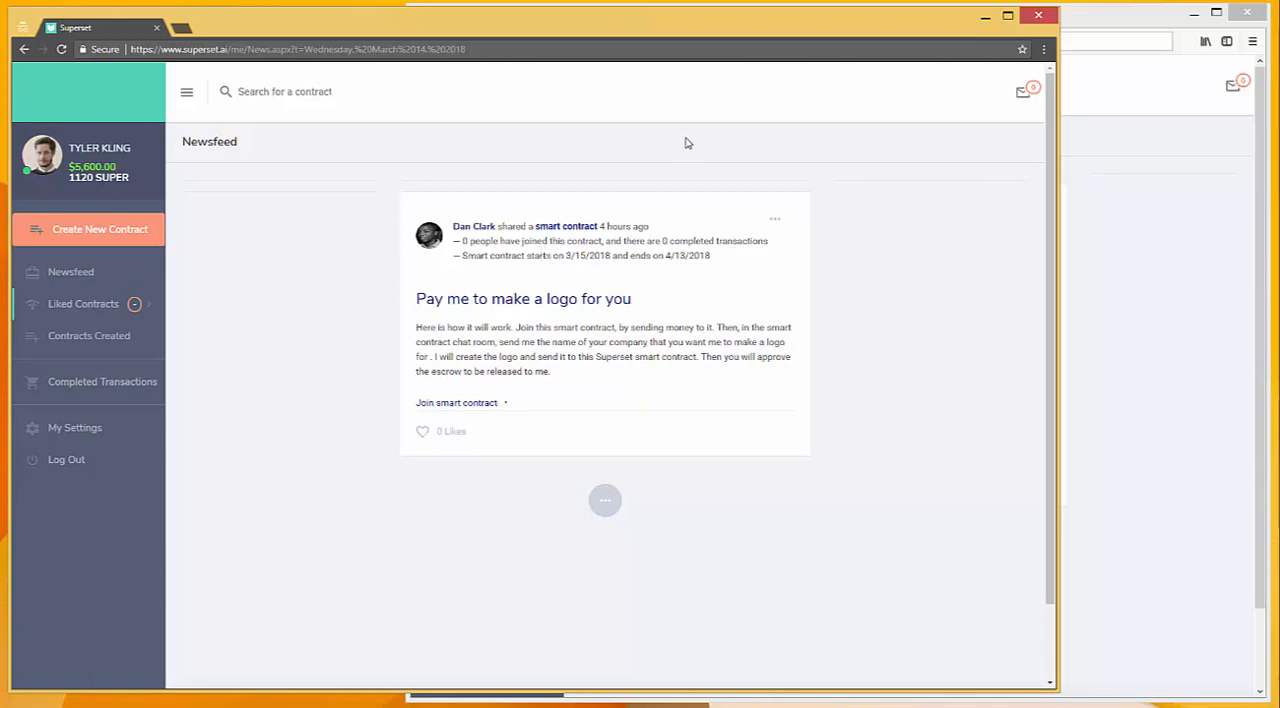
mouse_move(588, 158)
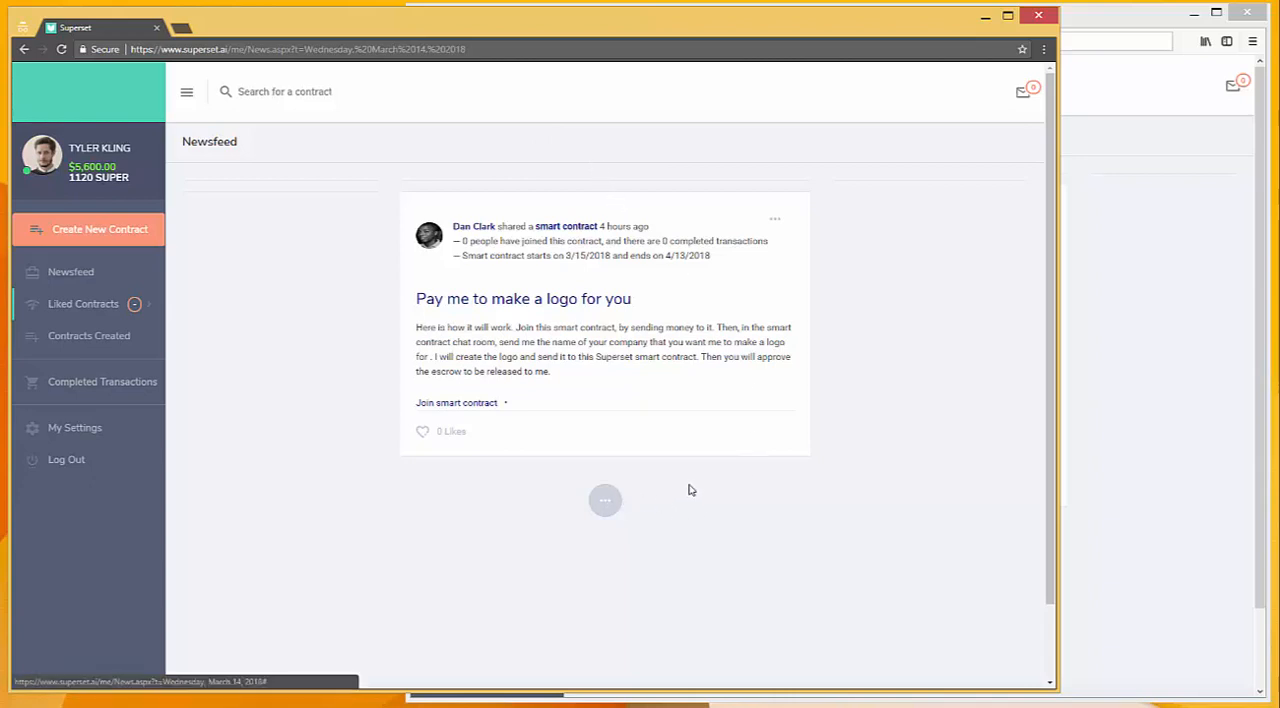
mouse_move(778, 216)
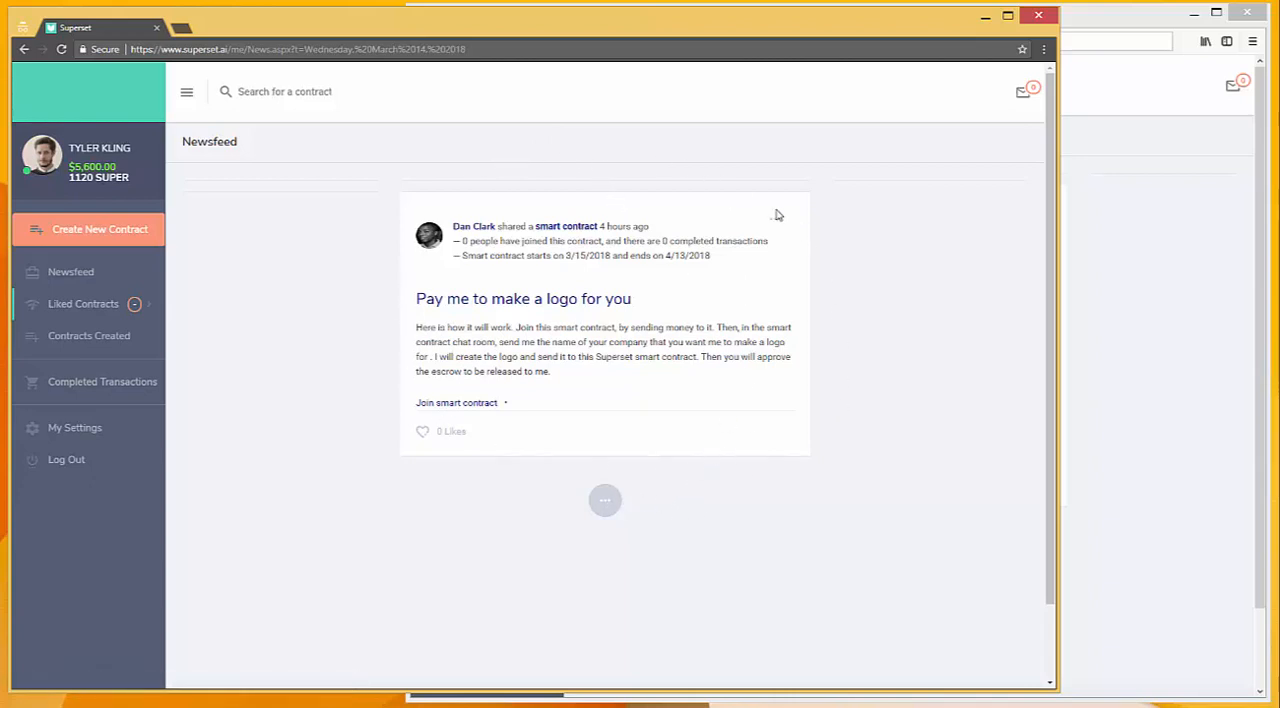
mouse_move(472, 446)
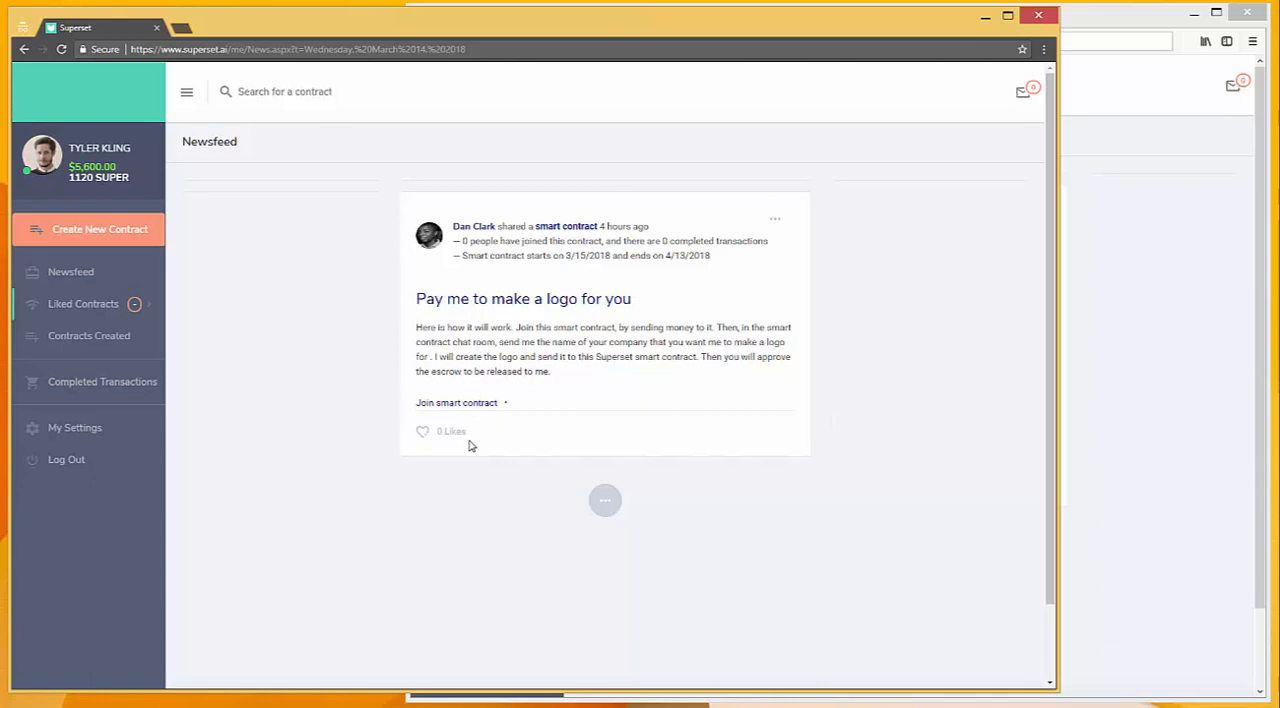
mouse_move(628, 172)
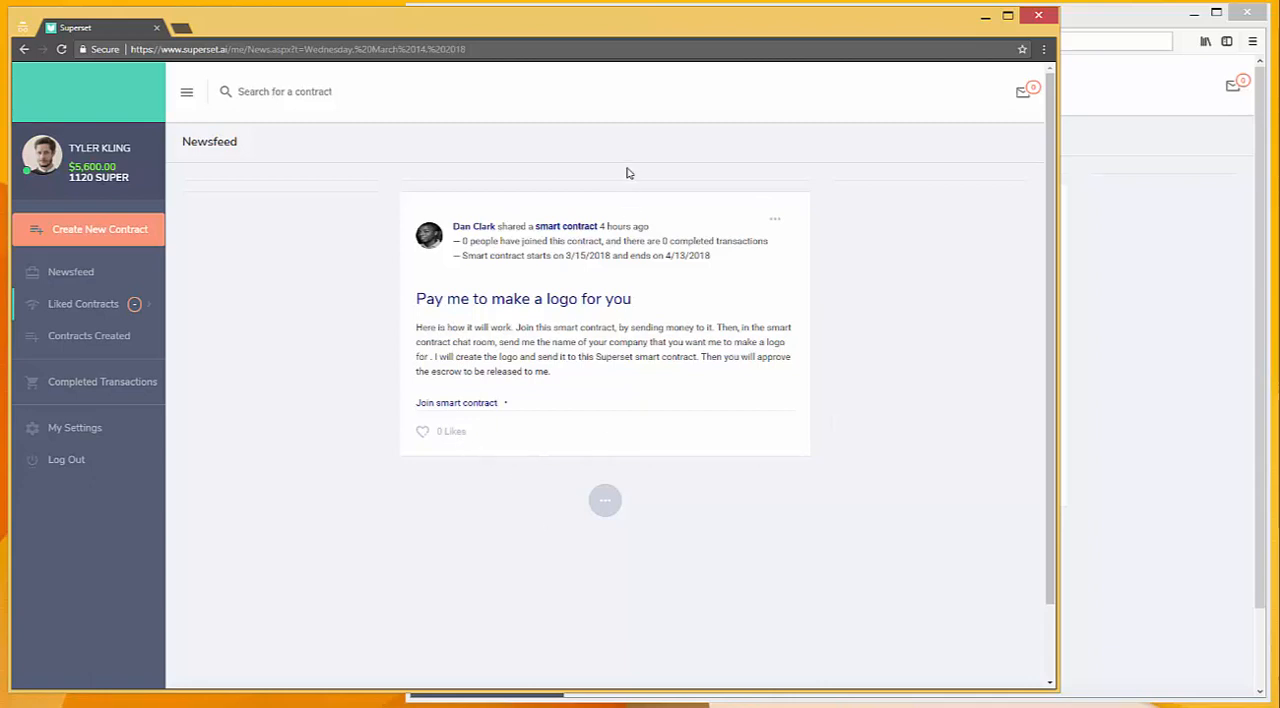
mouse_move(730, 544)
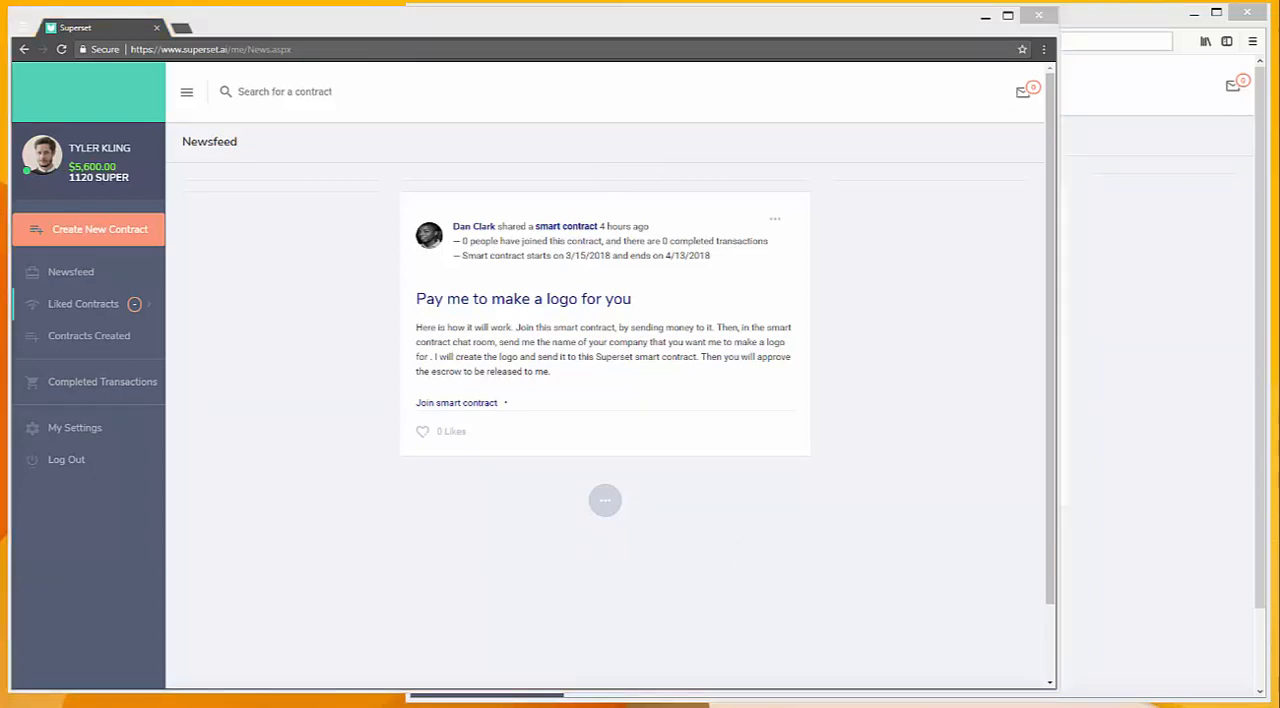
mouse_move(380, 280)
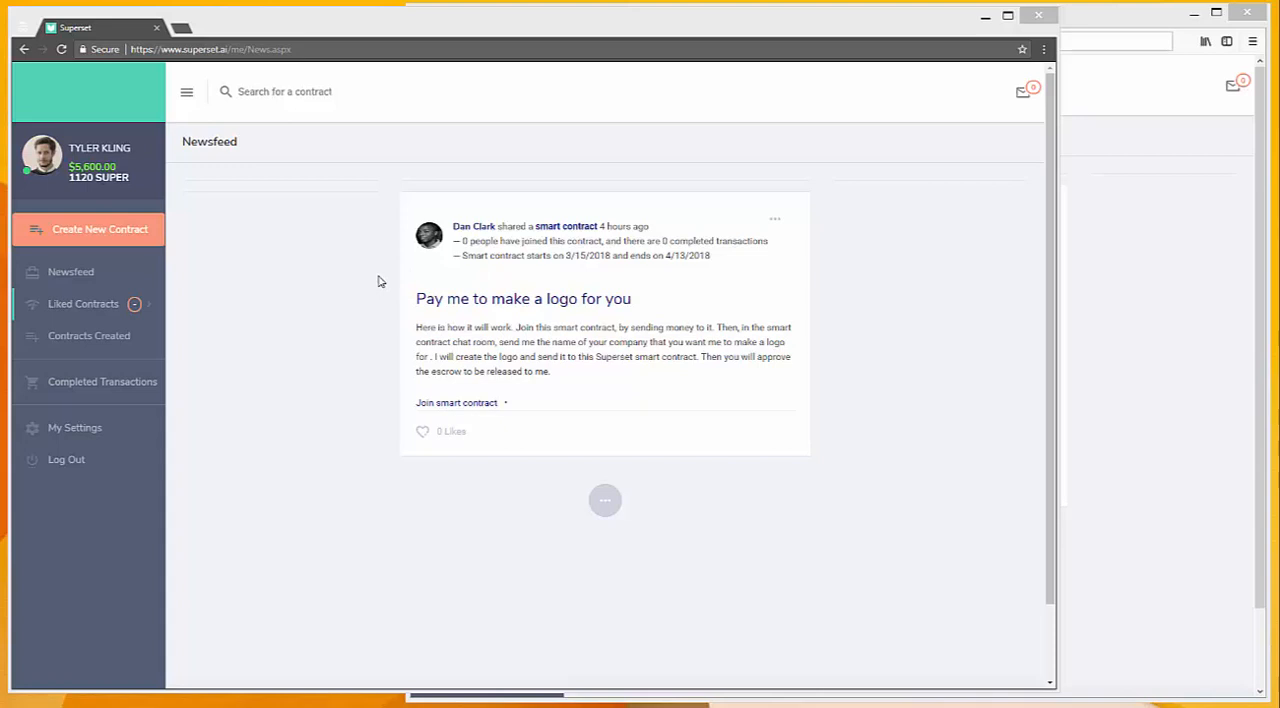
mouse_move(312, 260)
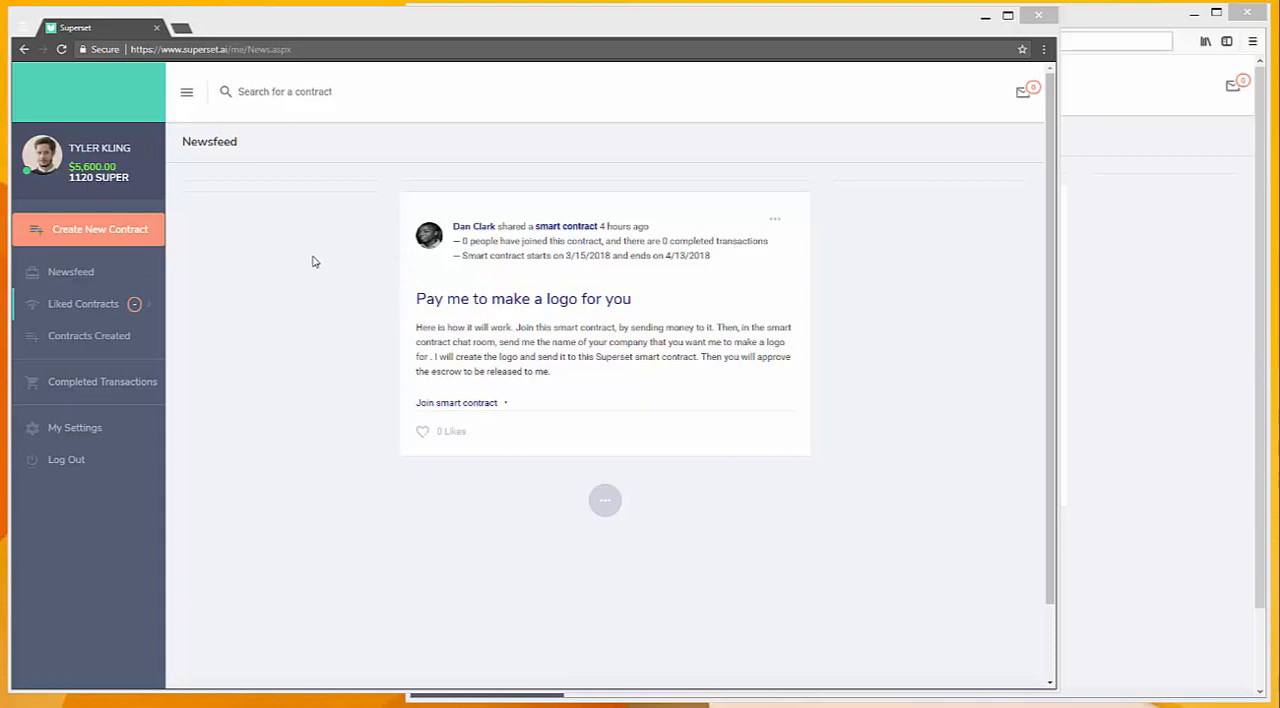
mouse_move(308, 252)
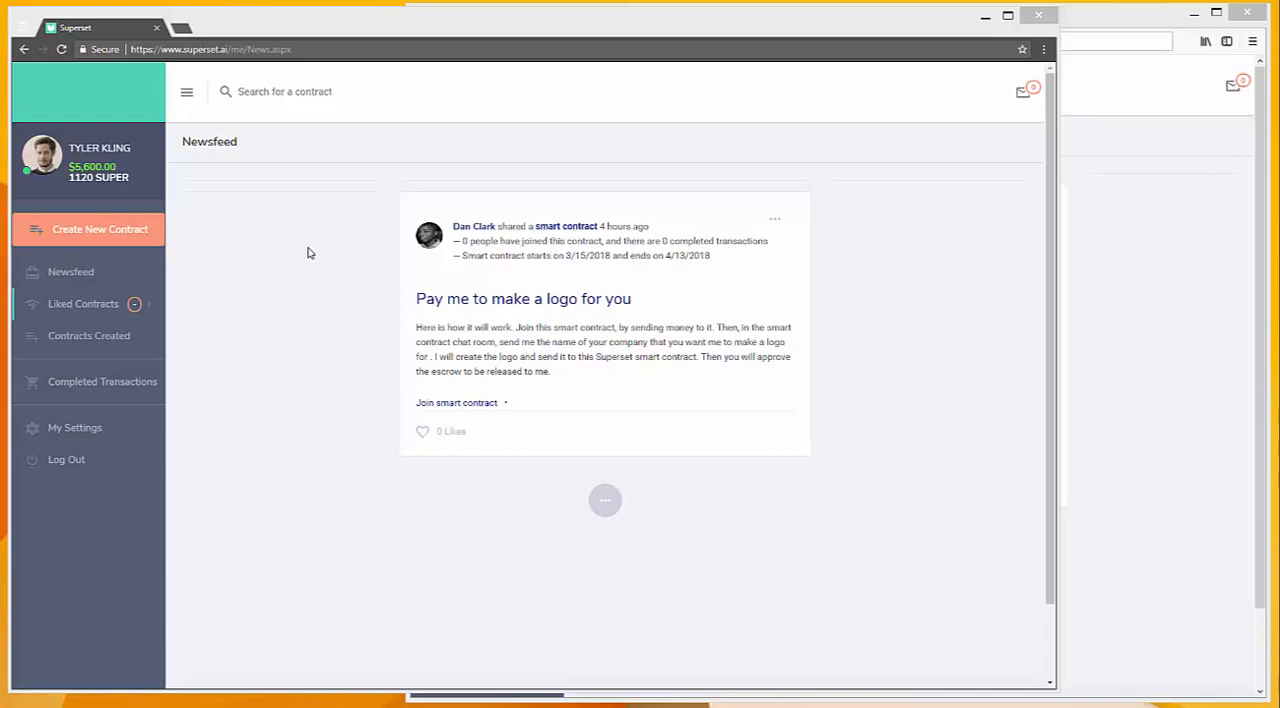
Start a new smart contract from the sidebar to reach the contract type list.
click(100, 228)
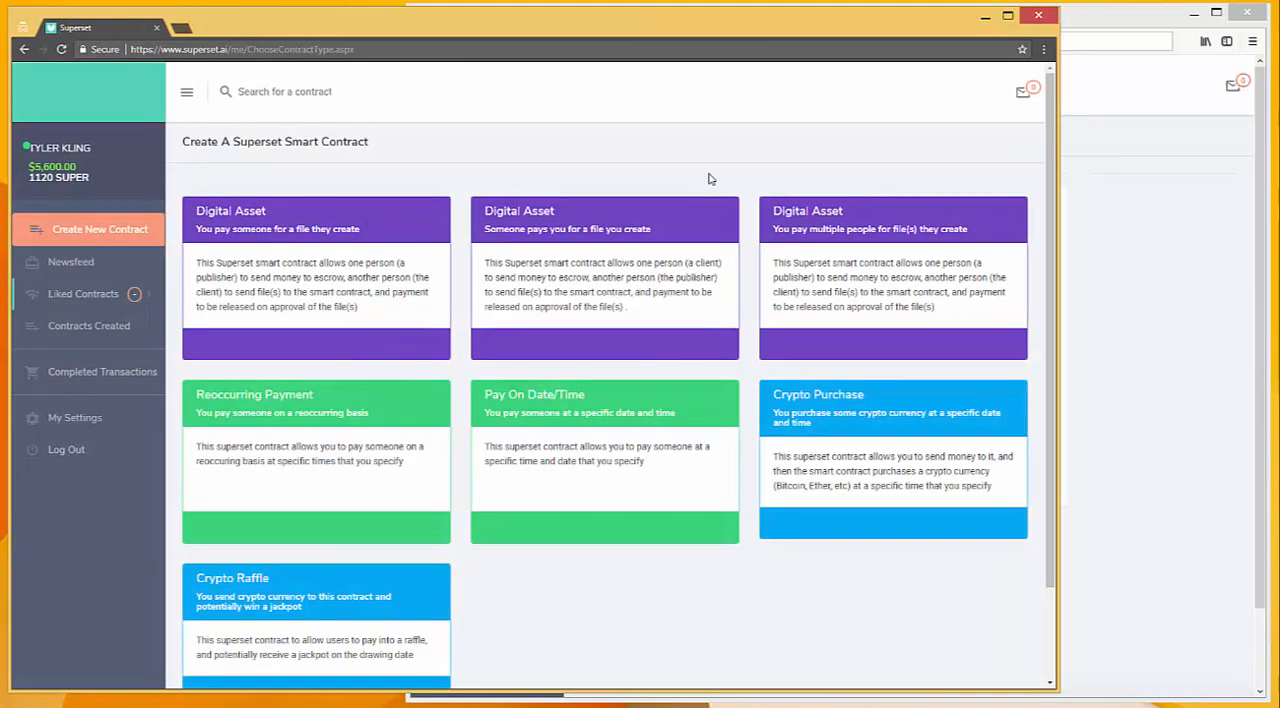
mouse_move(924, 528)
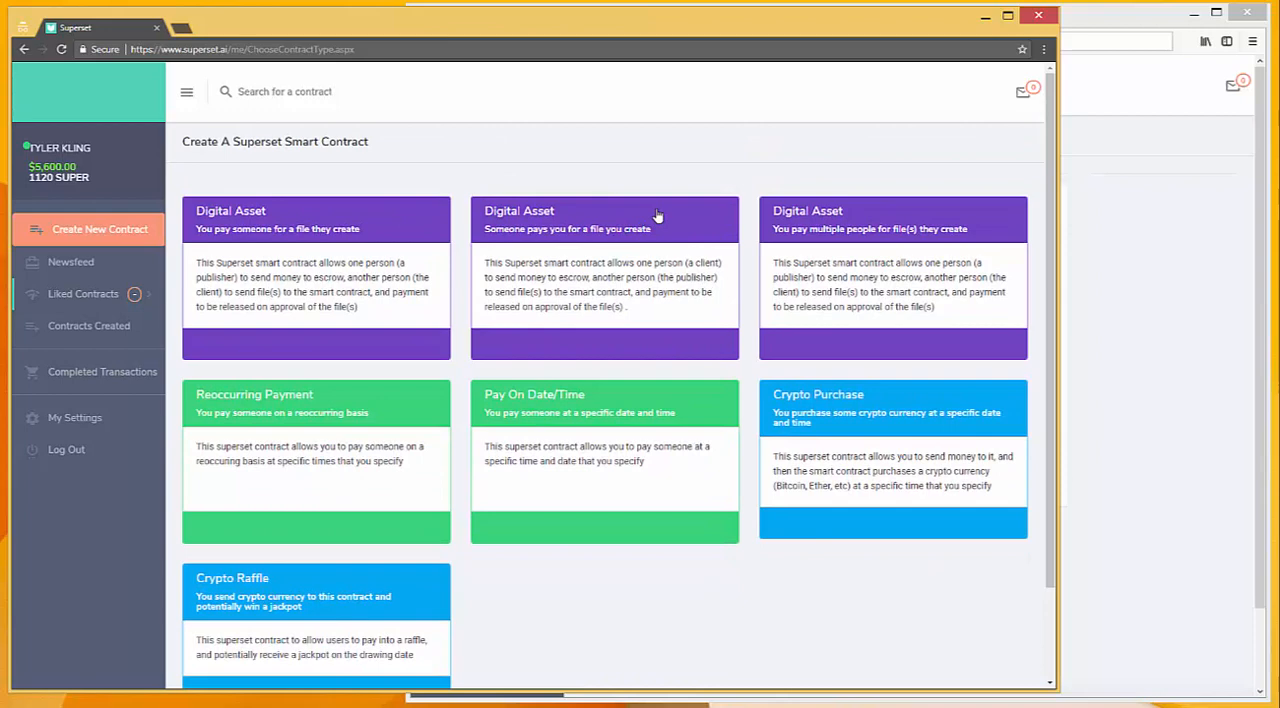
Choose the Digital Asset file-sale type, title it 'Marketing Software' with description 'I have great software for sale'.
click(604, 276)
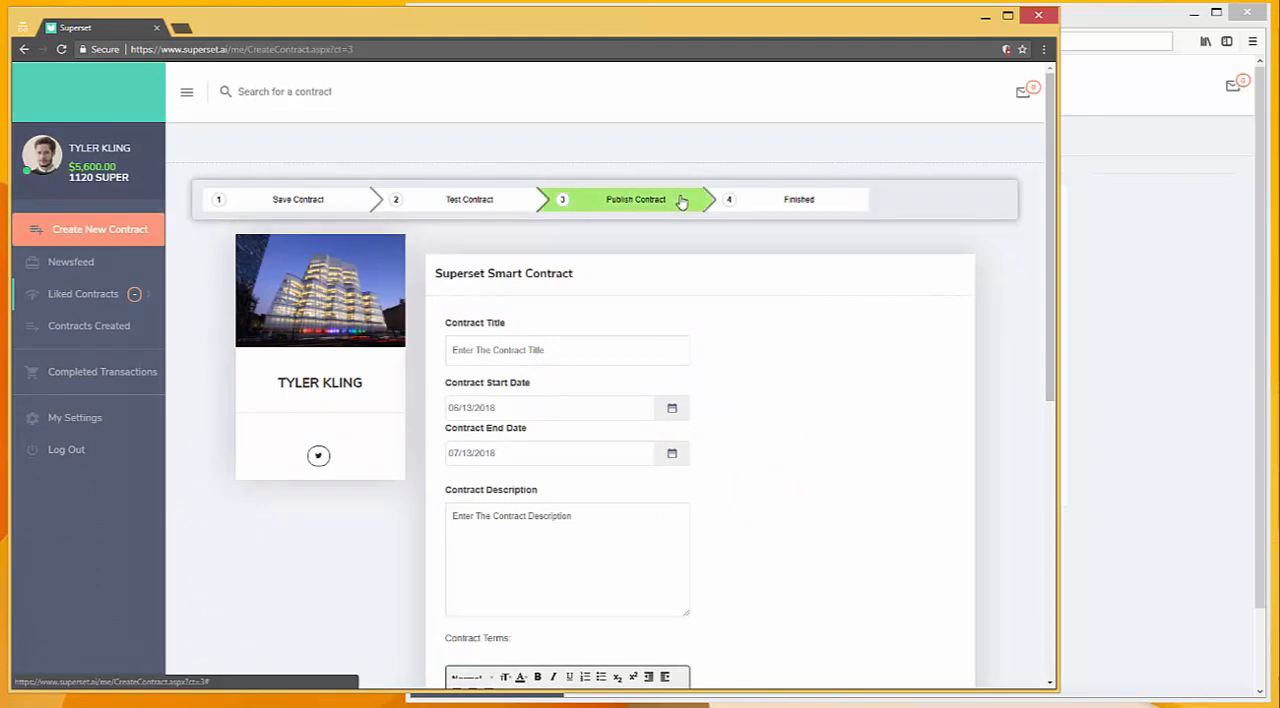
scroll(down, 3)
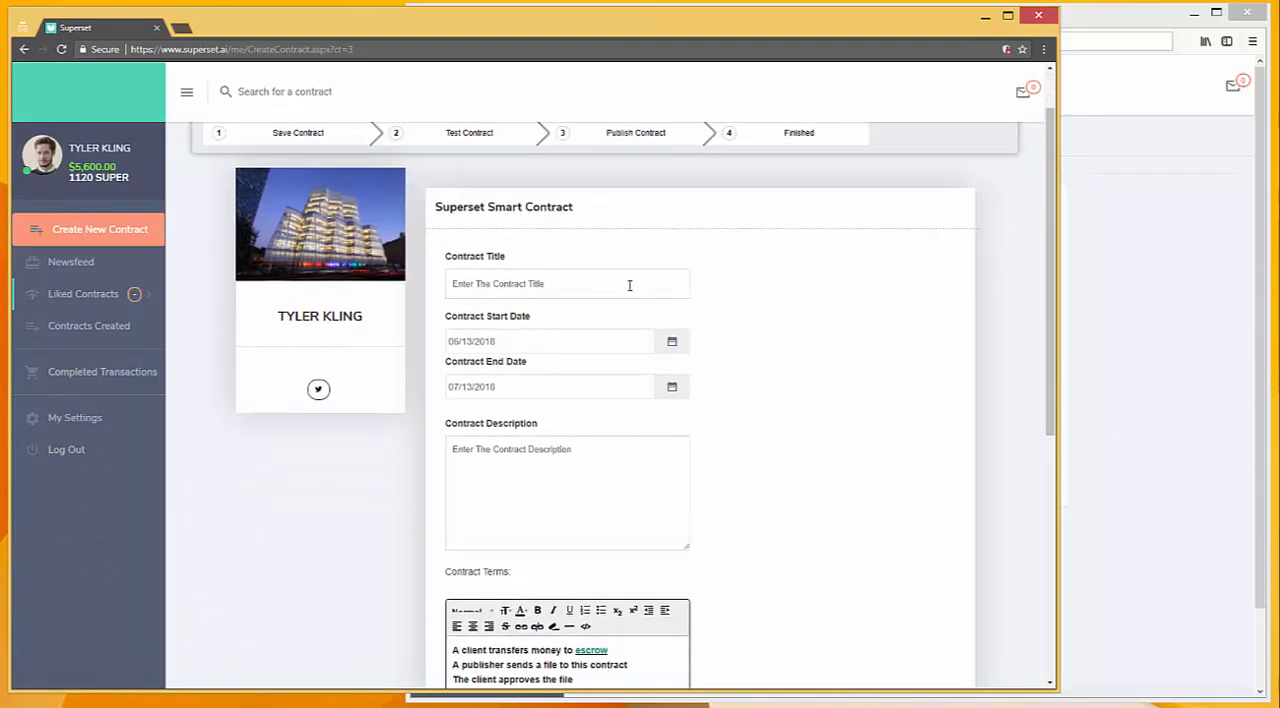
text(Marketing Sof)
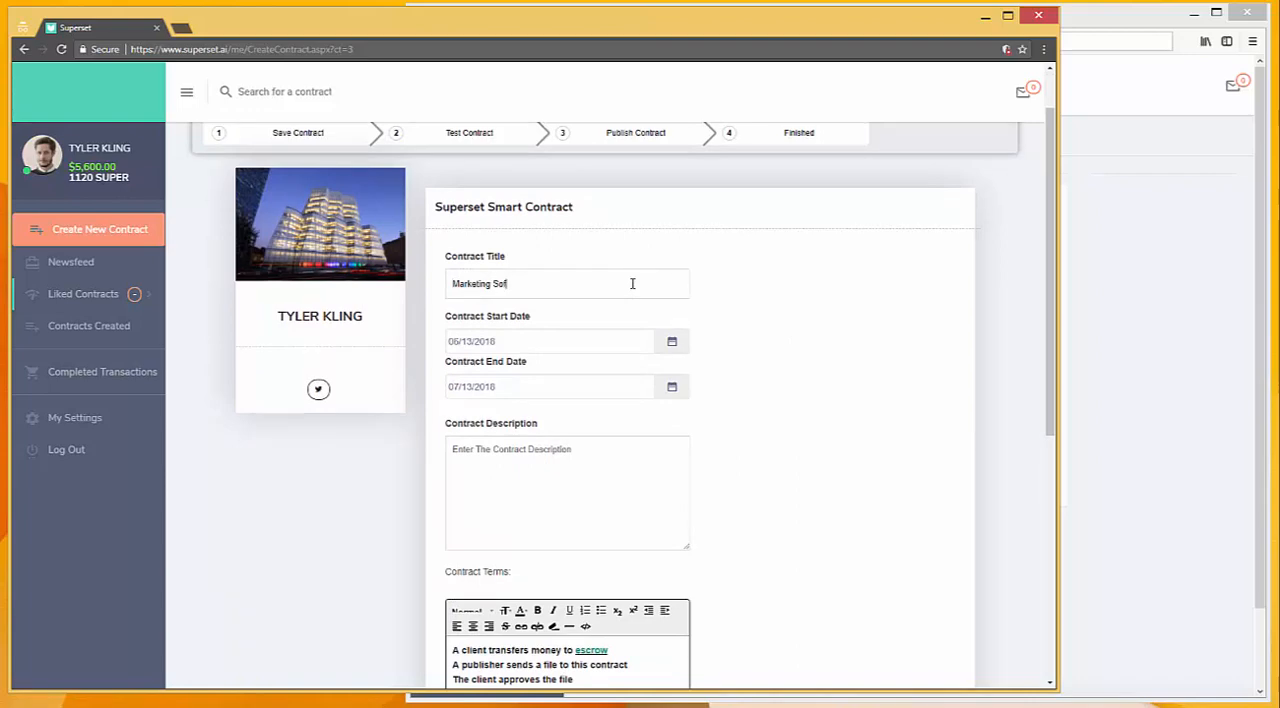
text(tware)
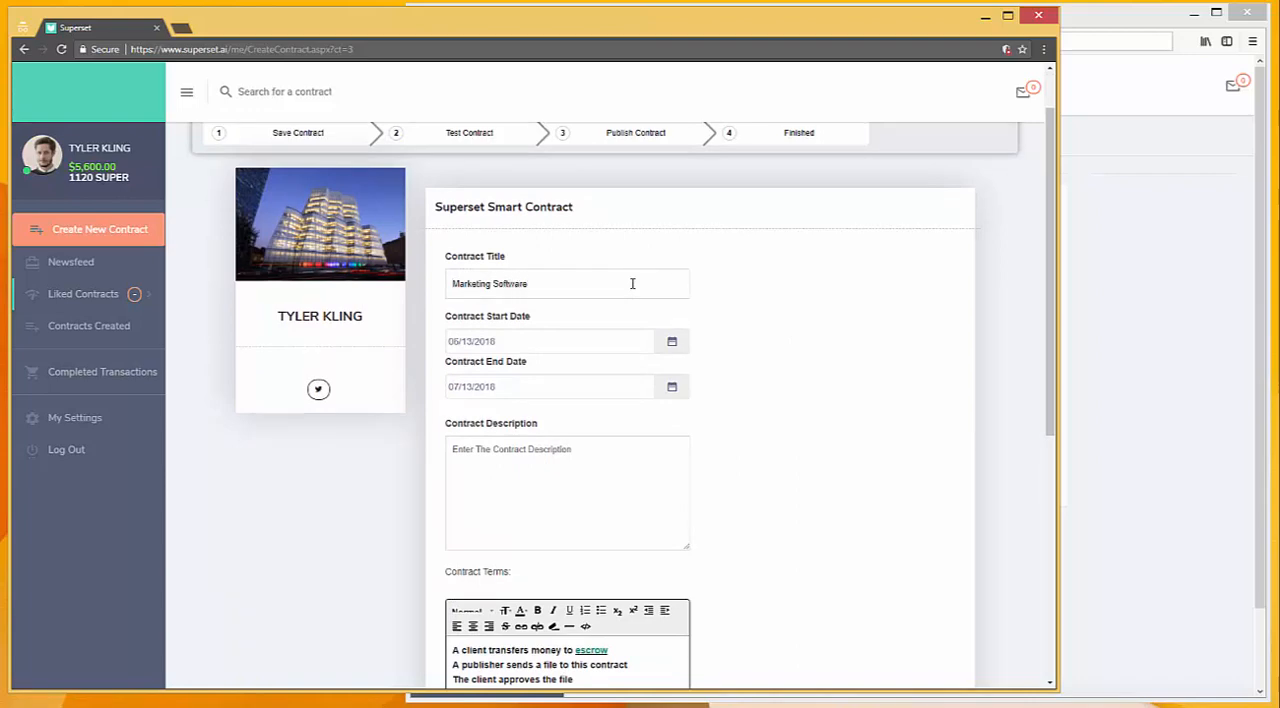
mouse_move(818, 332)
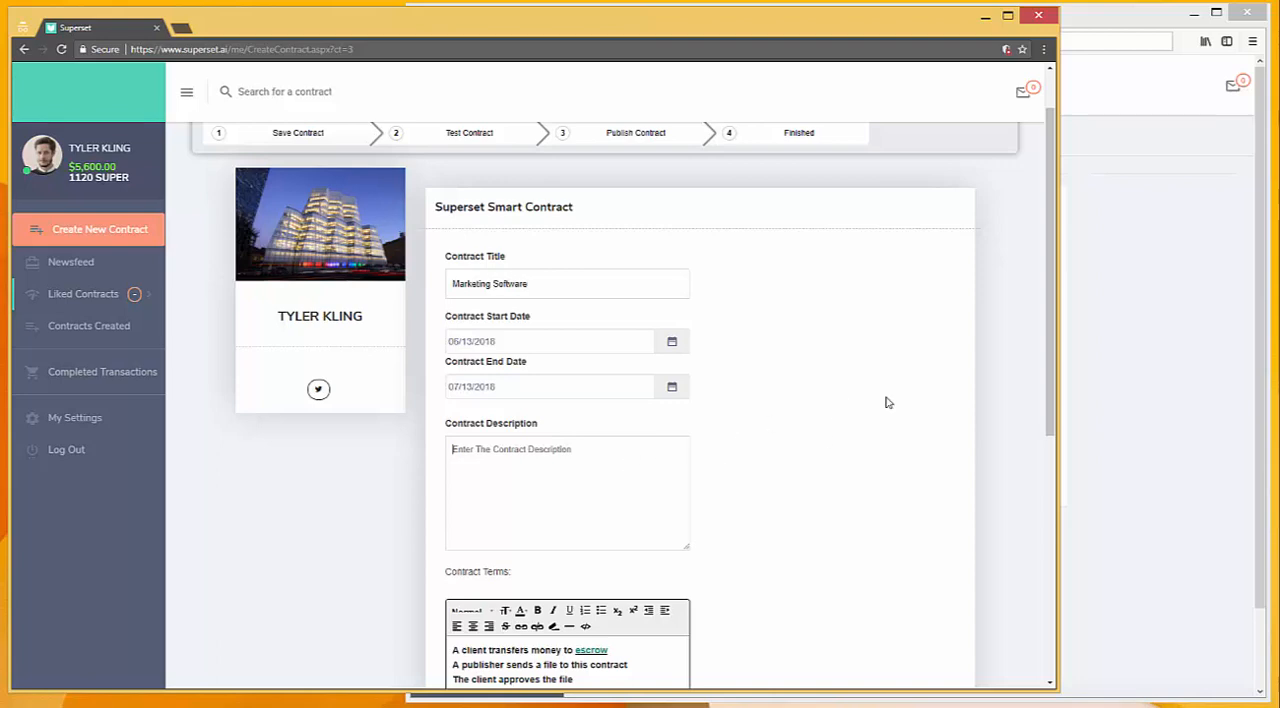
text(I have great software f)
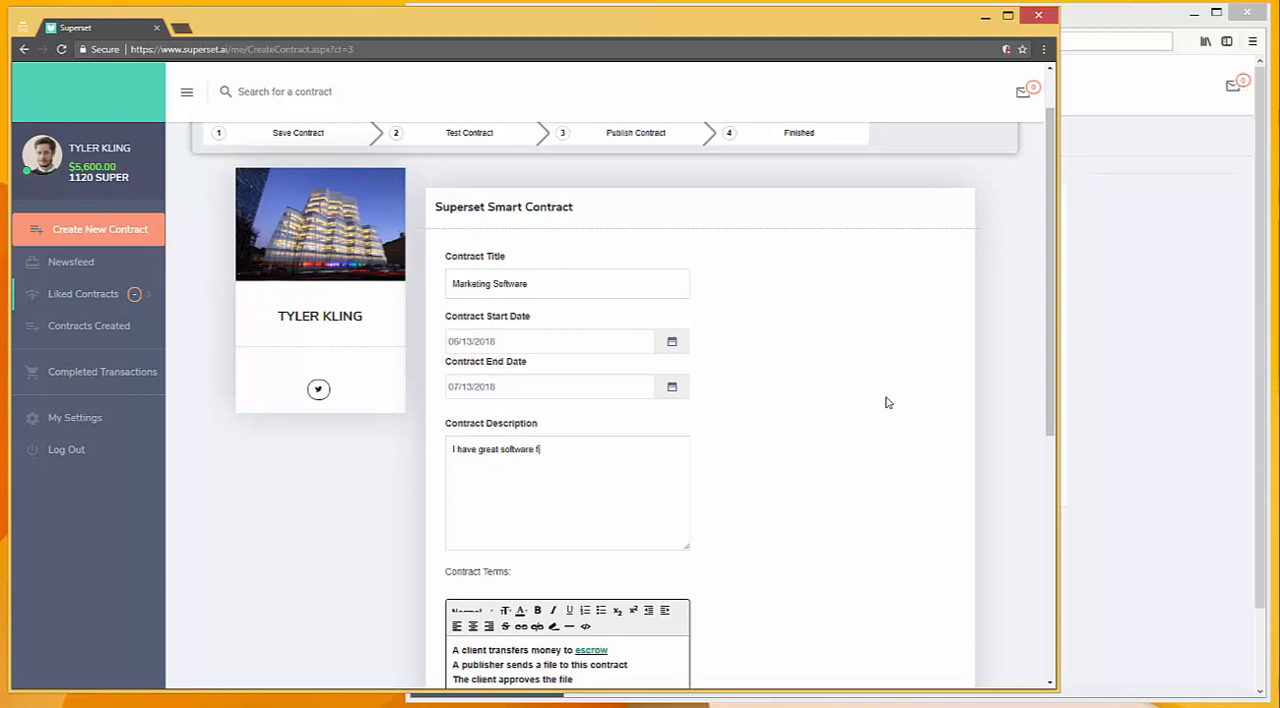
text(or sale)
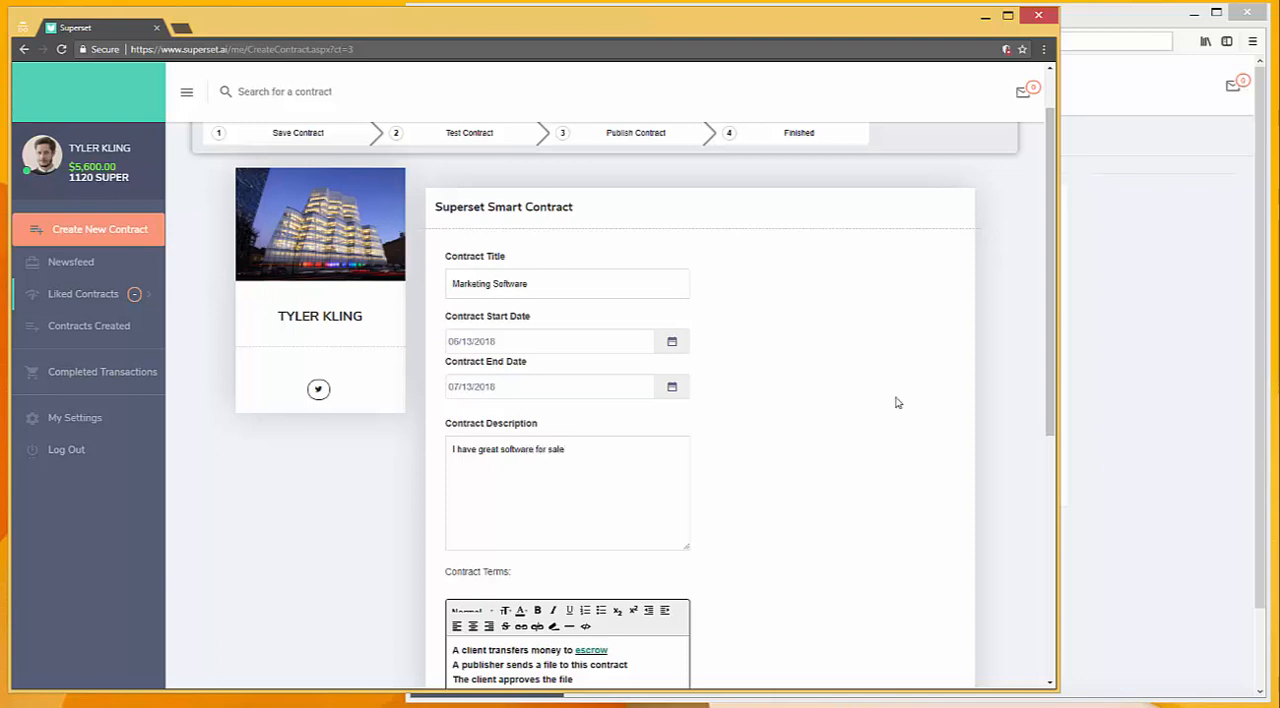
Review the four prefilled escrow workflow terms in the Contract Terms editor.
scroll(down, 3)
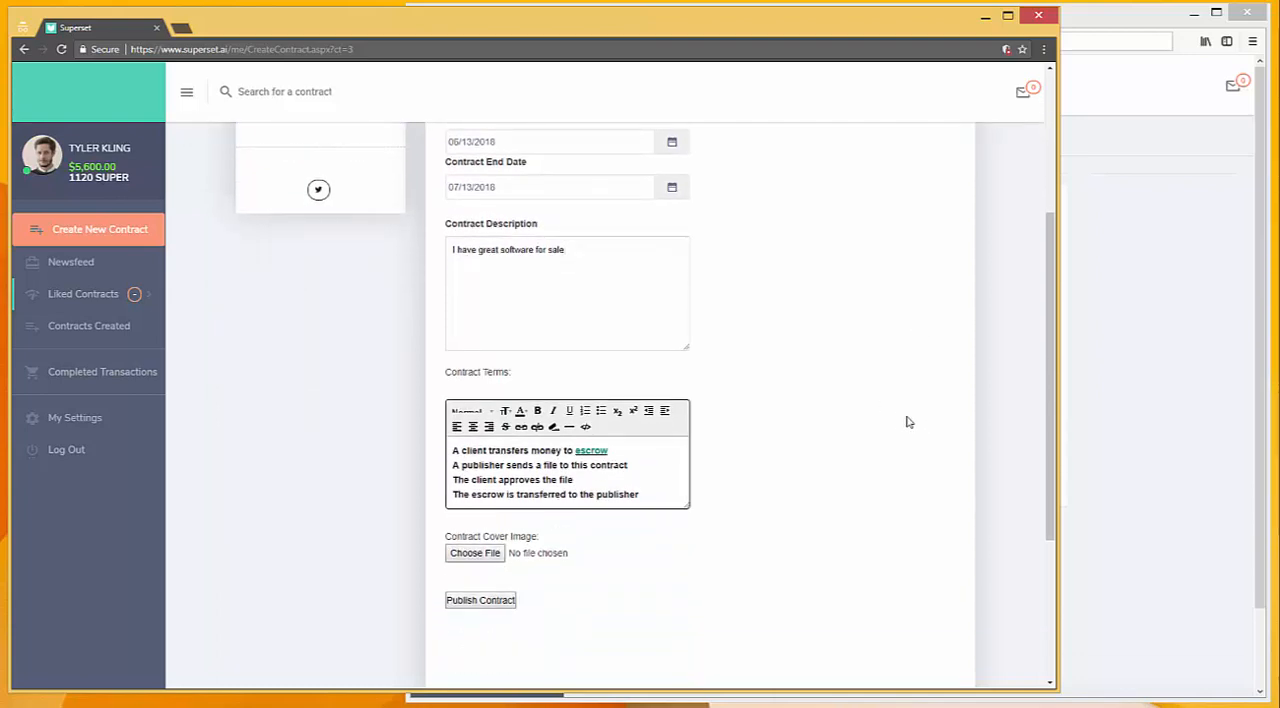
mouse_move(858, 442)
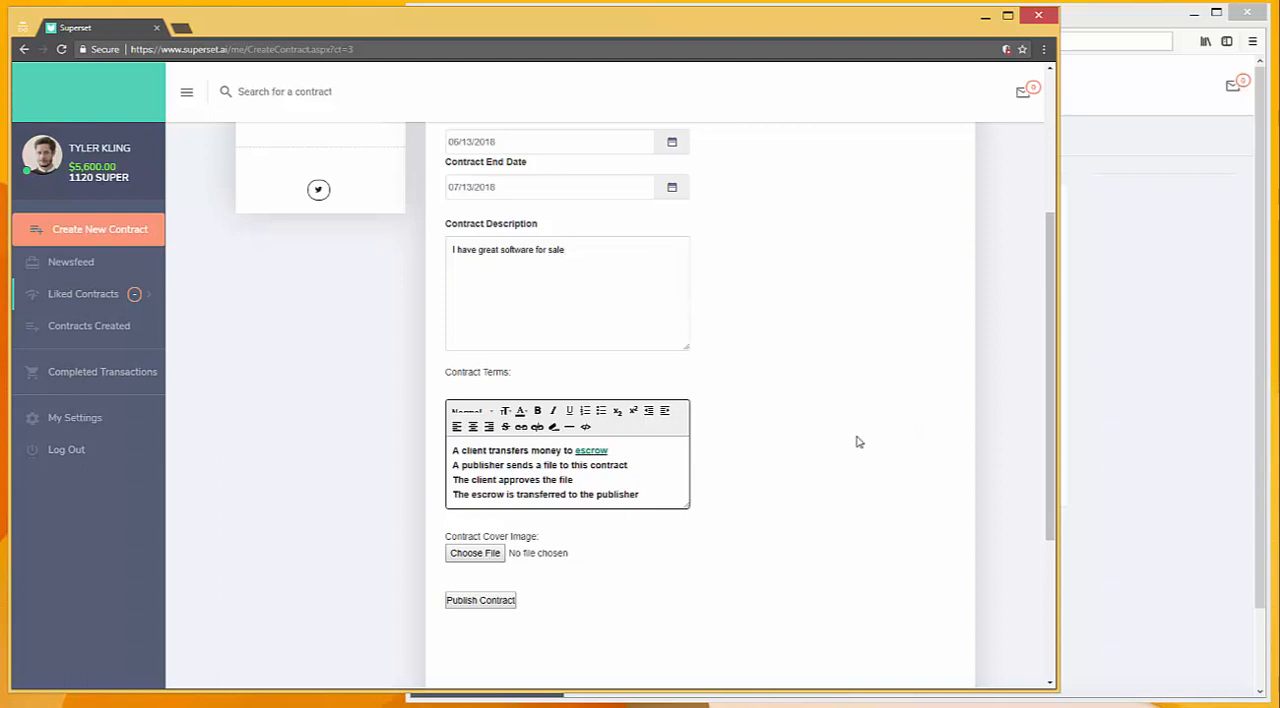
mouse_move(510, 462)
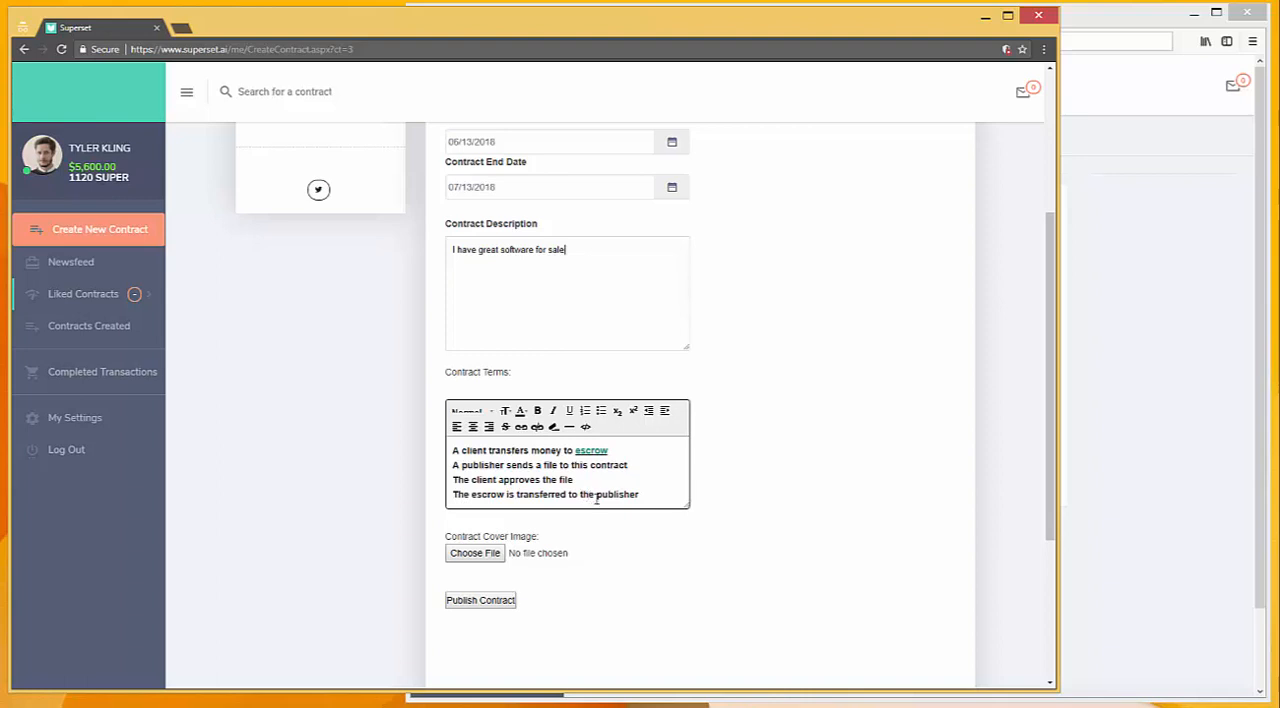
mouse_move(596, 538)
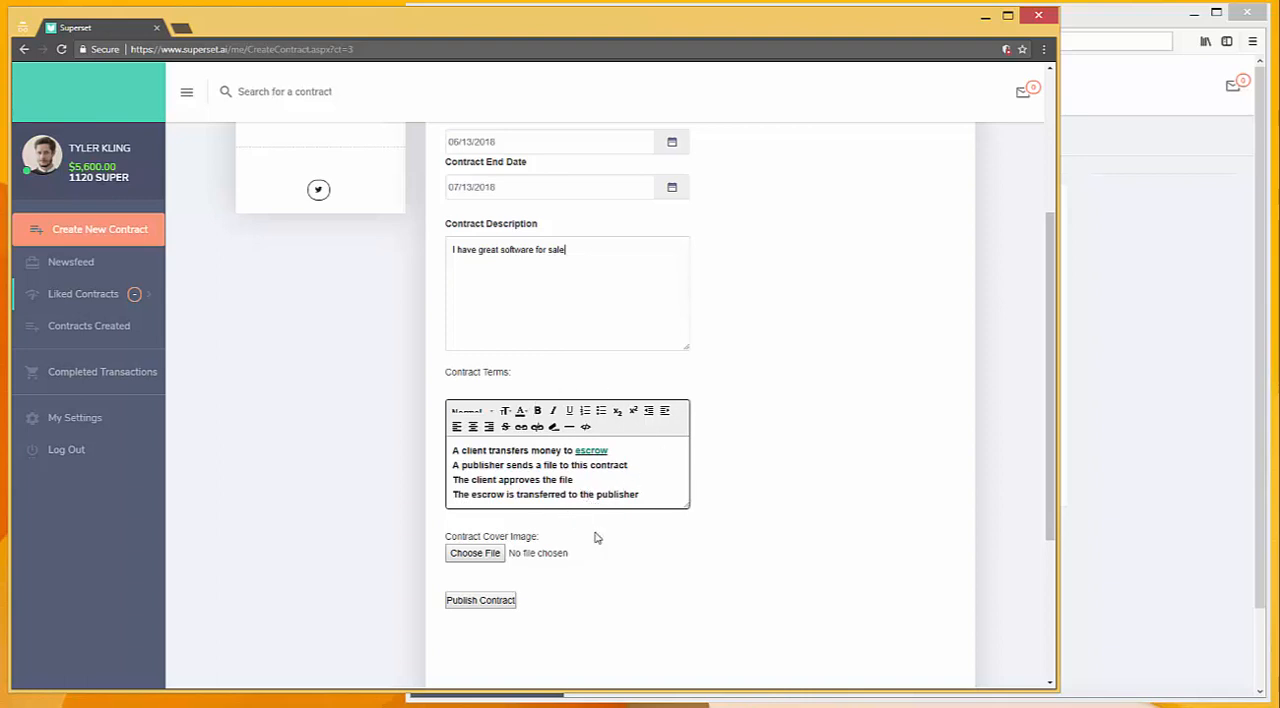
mouse_move(436, 450)
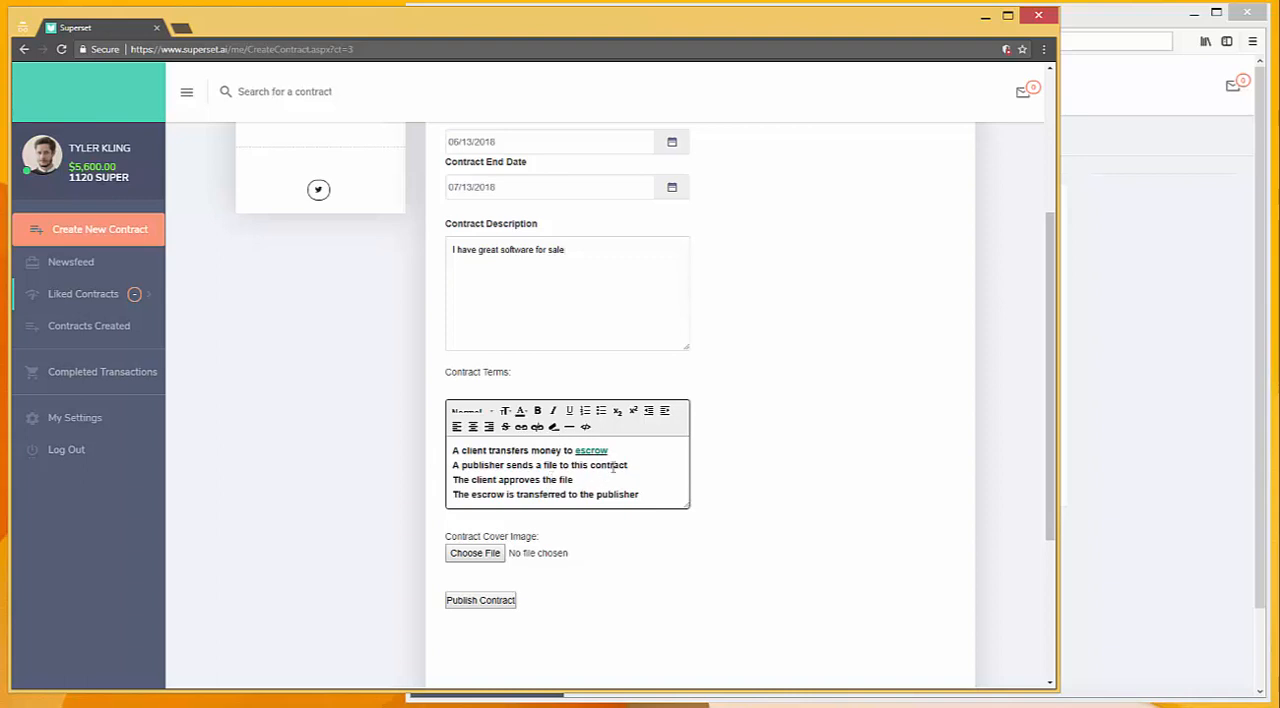
mouse_move(722, 556)
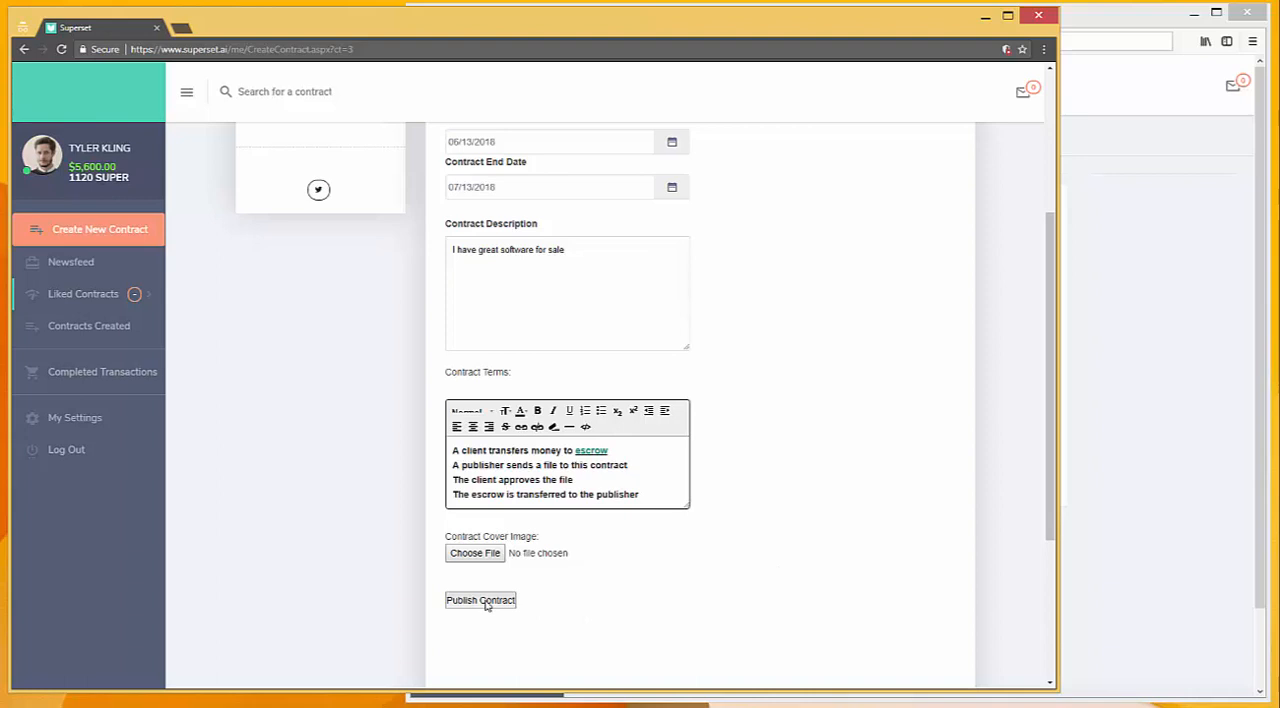
Publish the Marketing Software contract to the newsfeed.
click(480, 600)
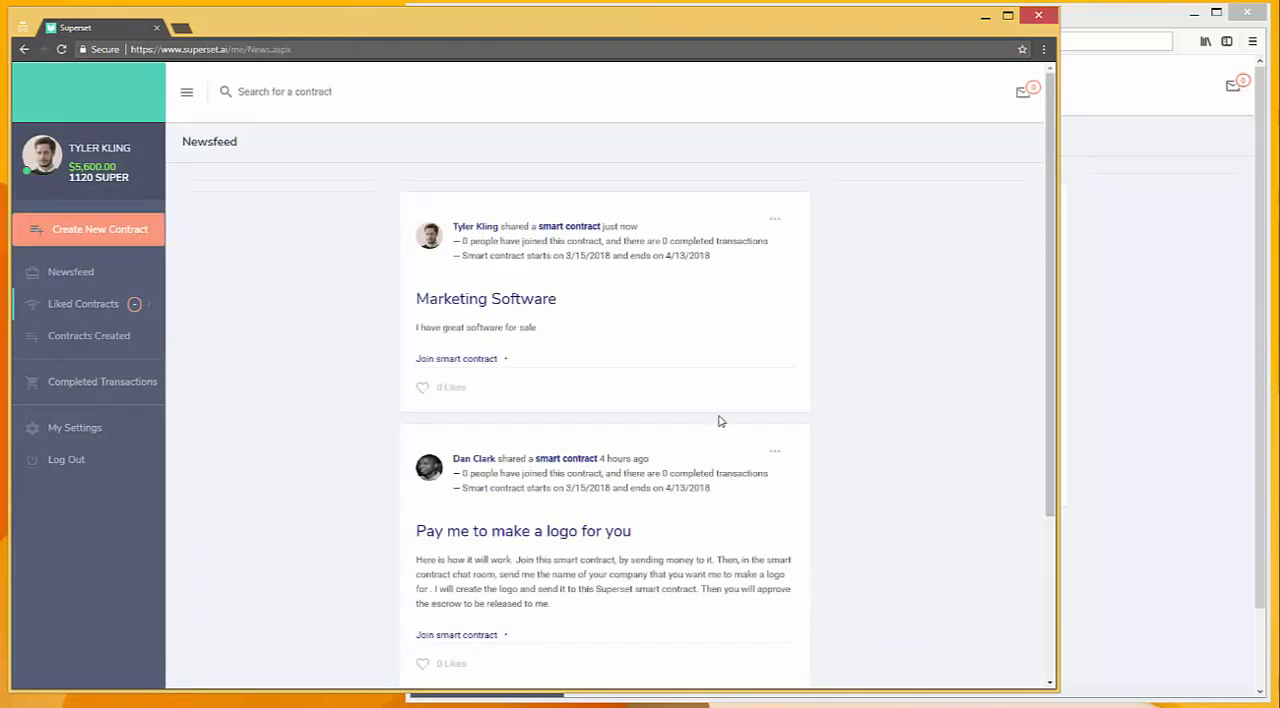
mouse_move(372, 414)
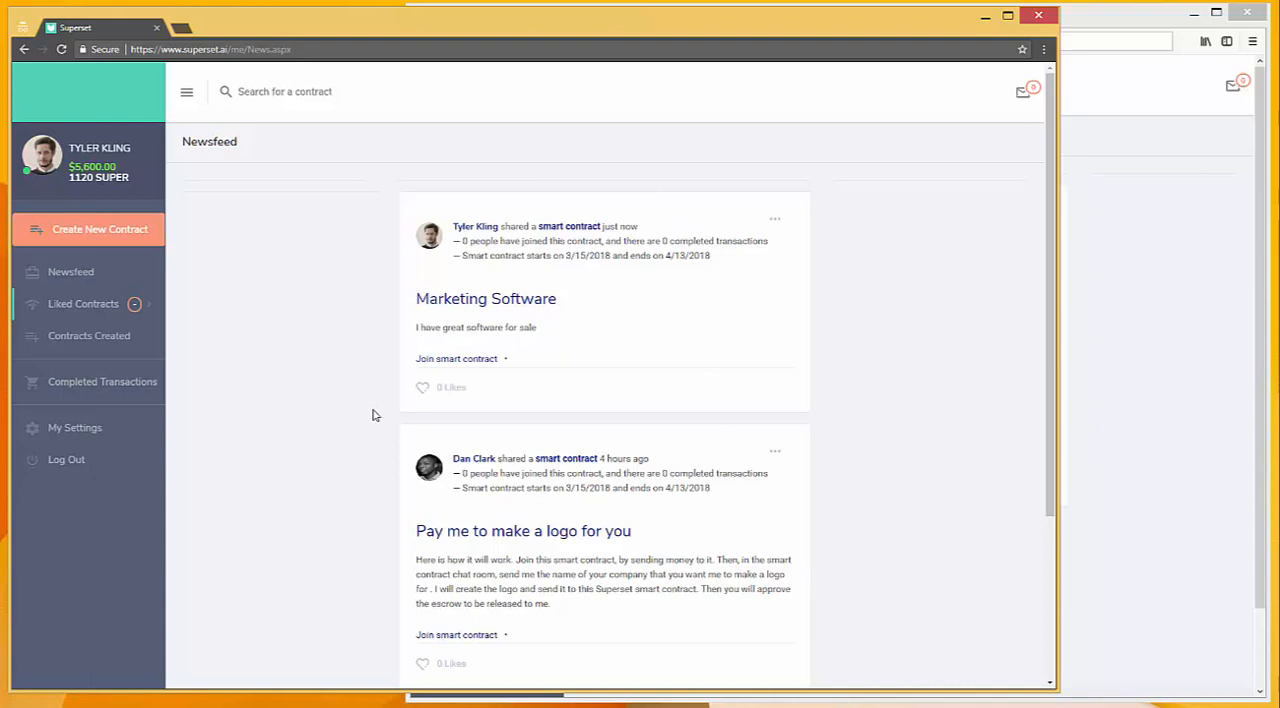
mouse_move(532, 204)
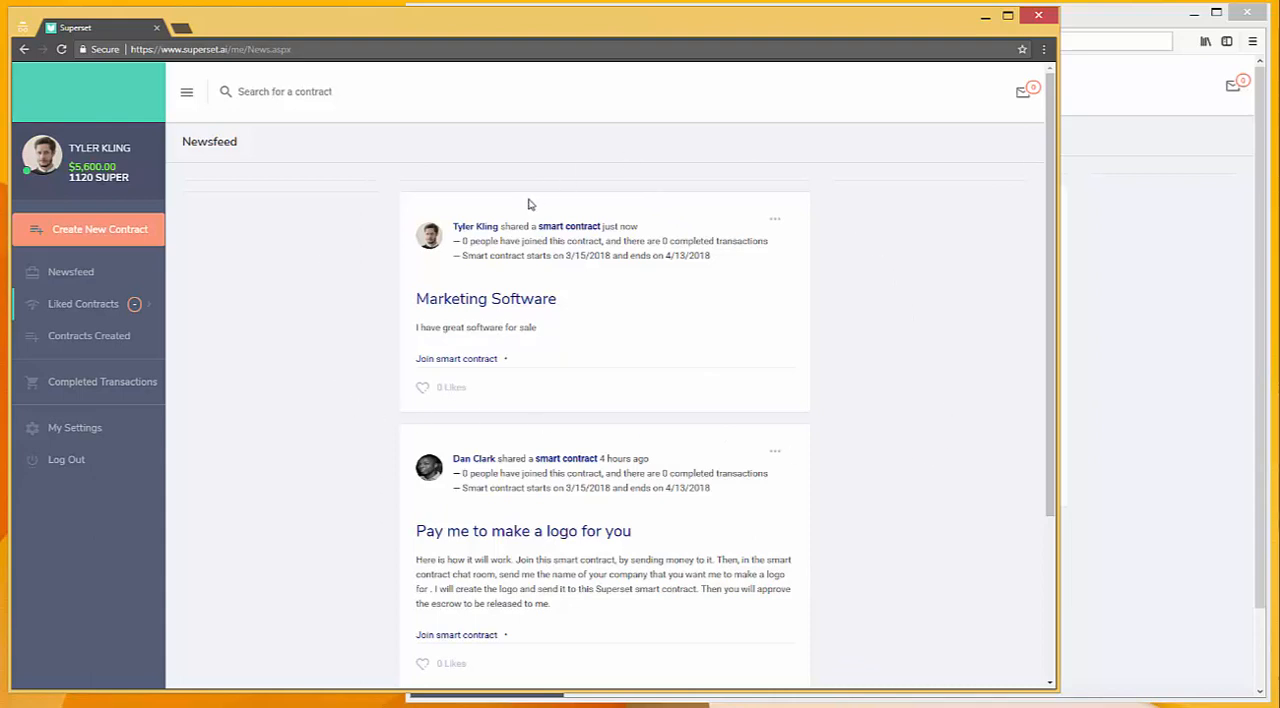
mouse_move(870, 540)
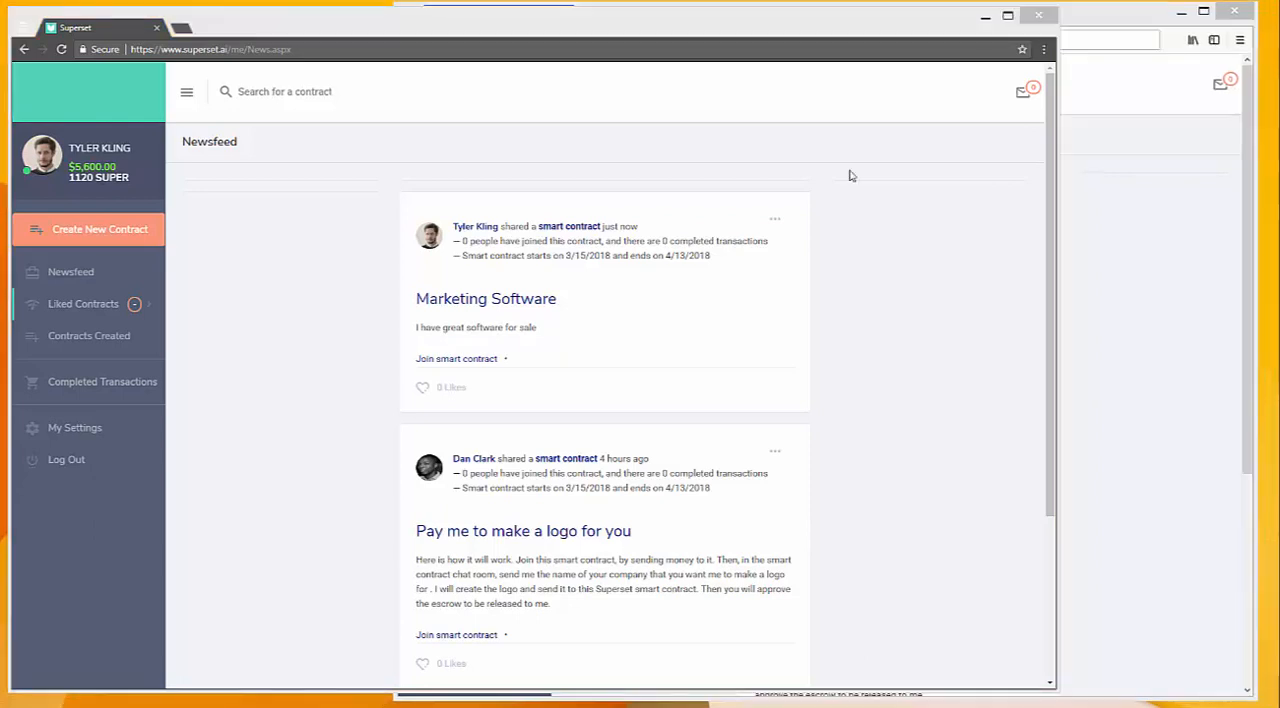
mouse_move(888, 224)
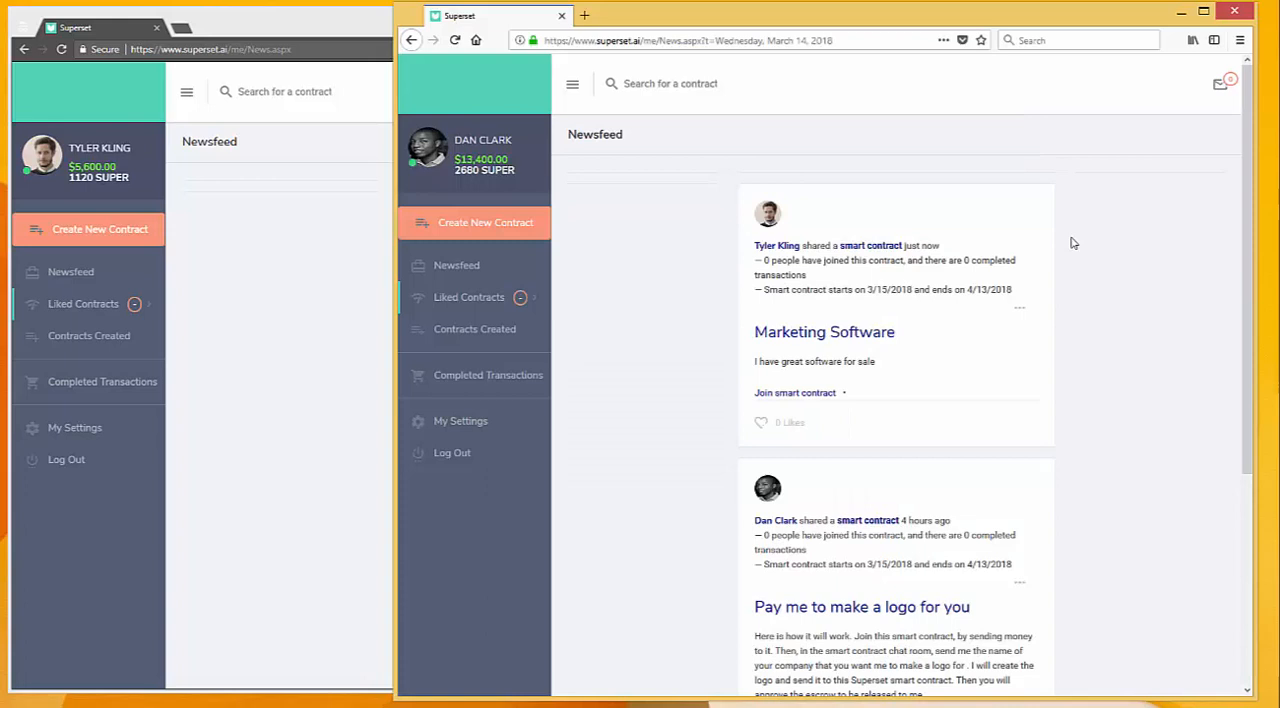
mouse_move(1030, 224)
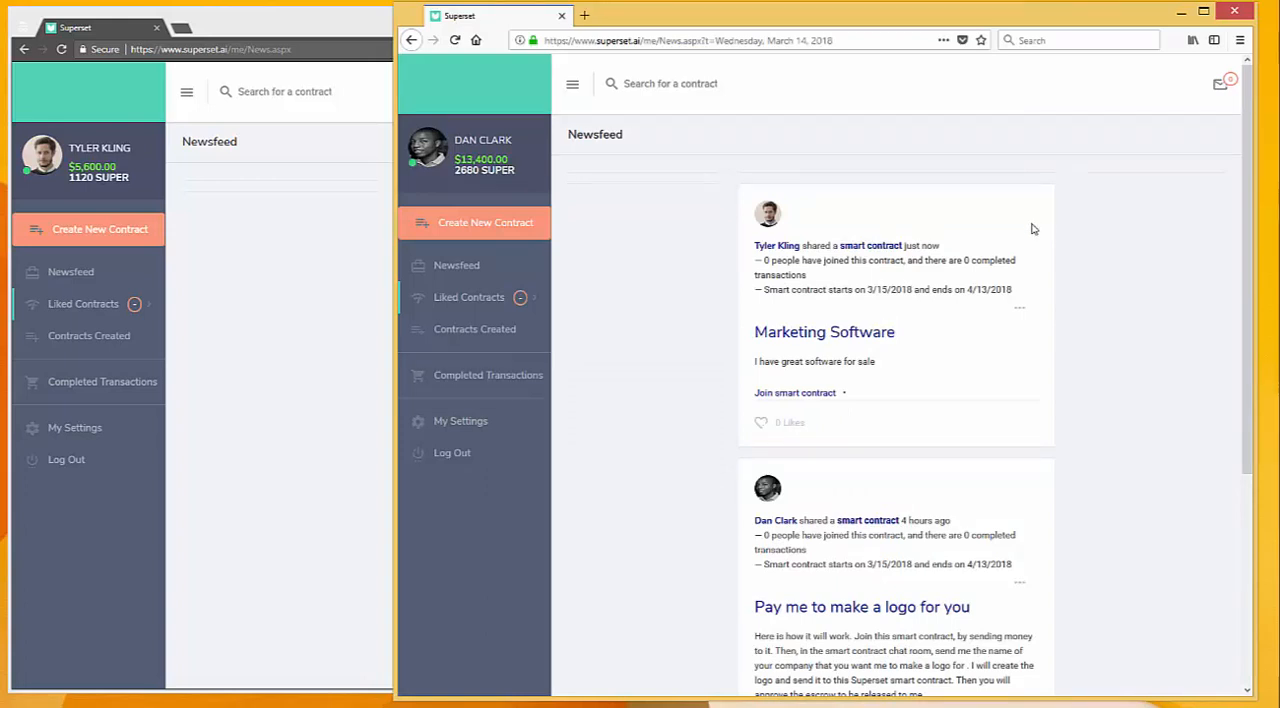
mouse_move(732, 356)
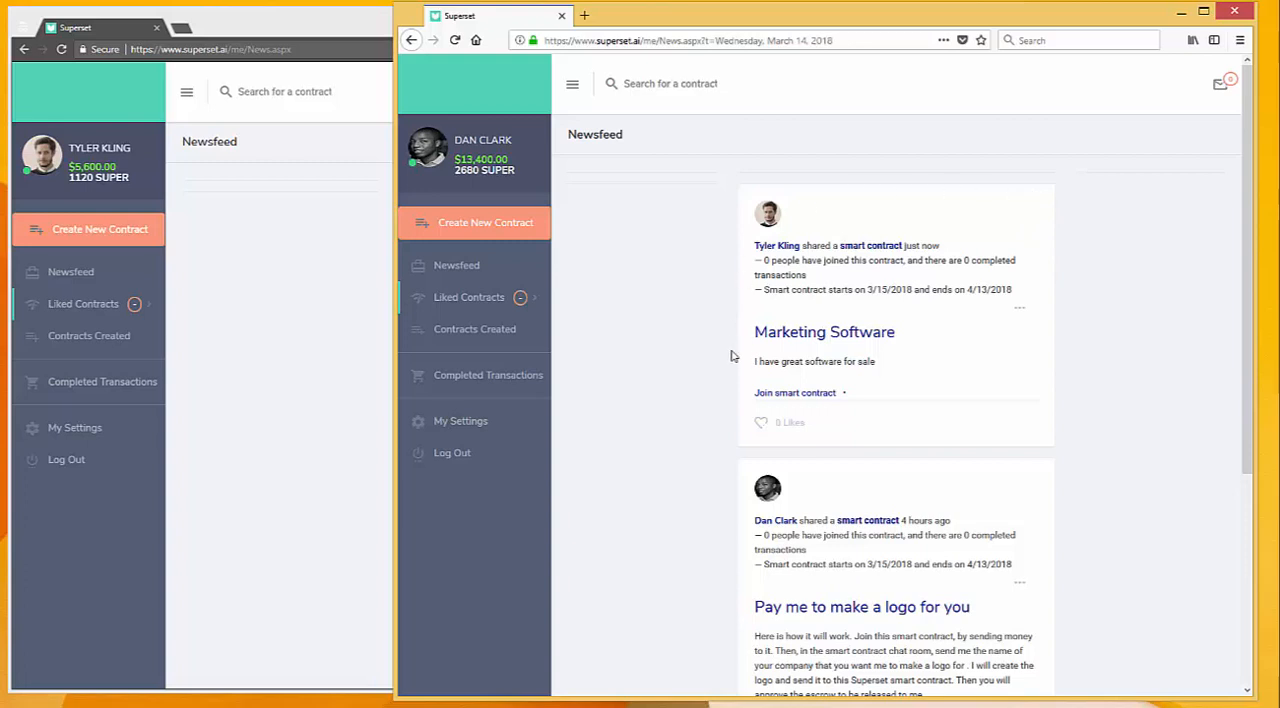
mouse_move(828, 188)
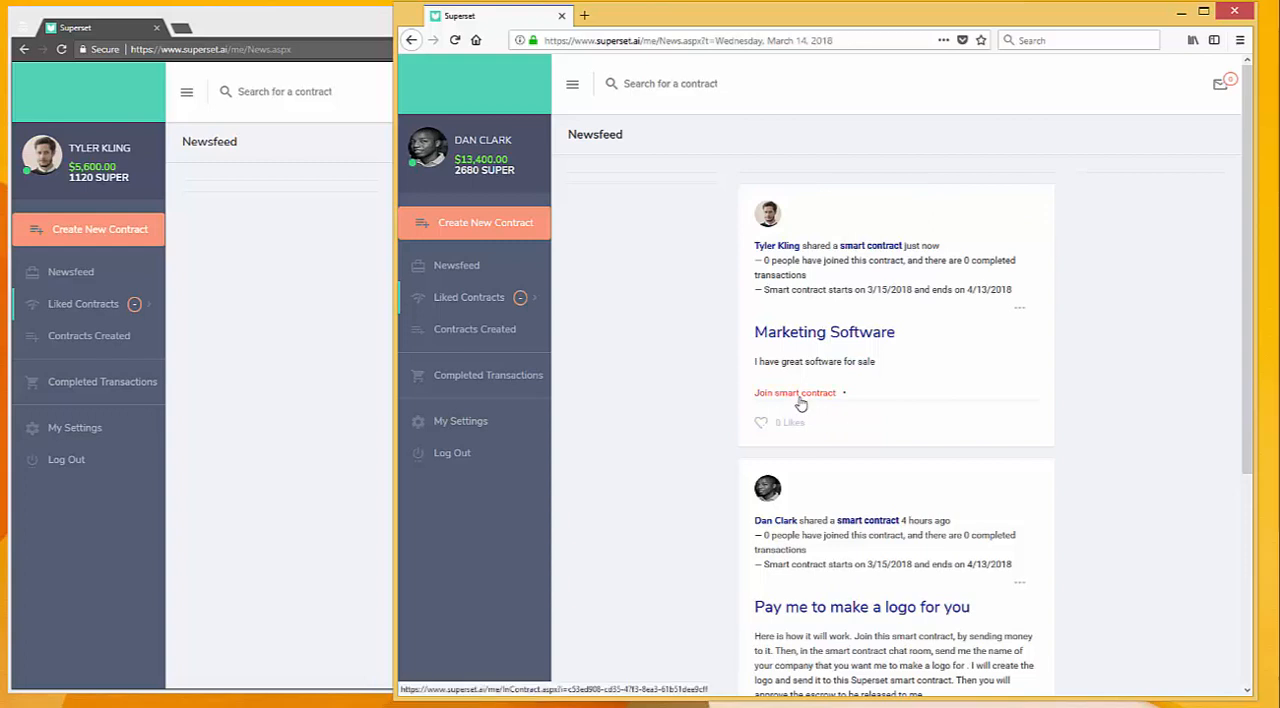
click(794, 392)
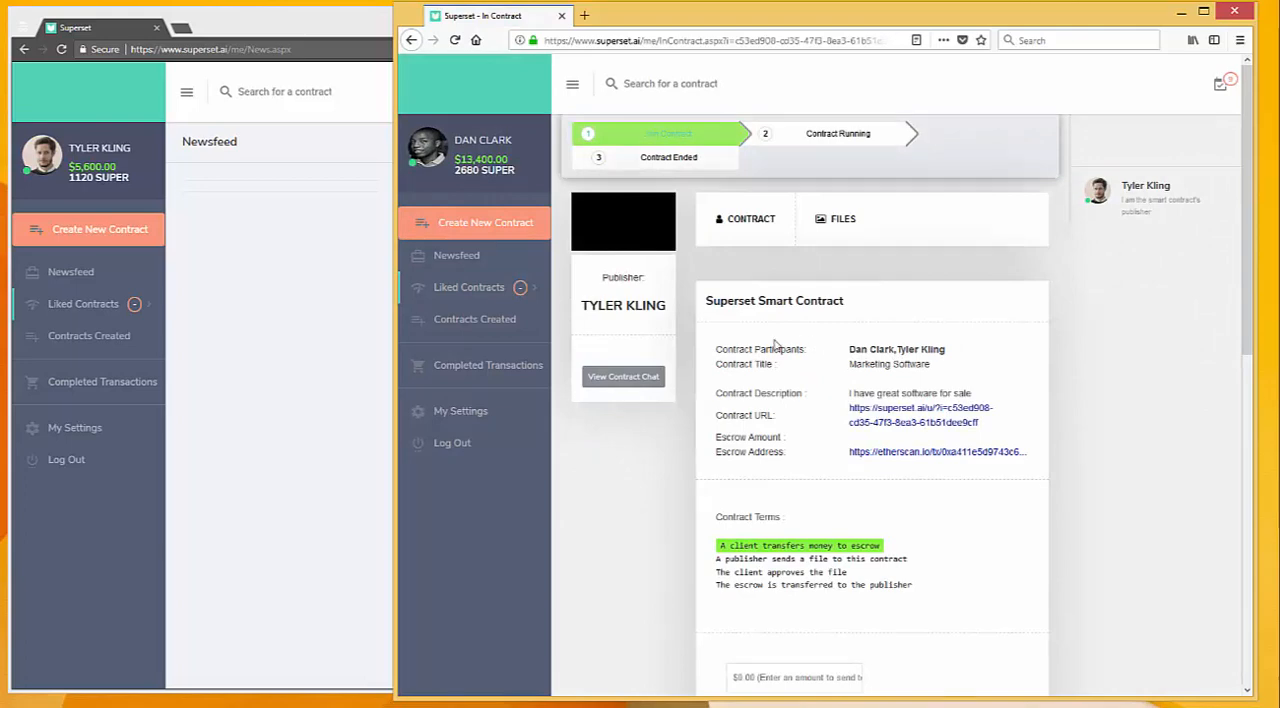
mouse_move(1042, 348)
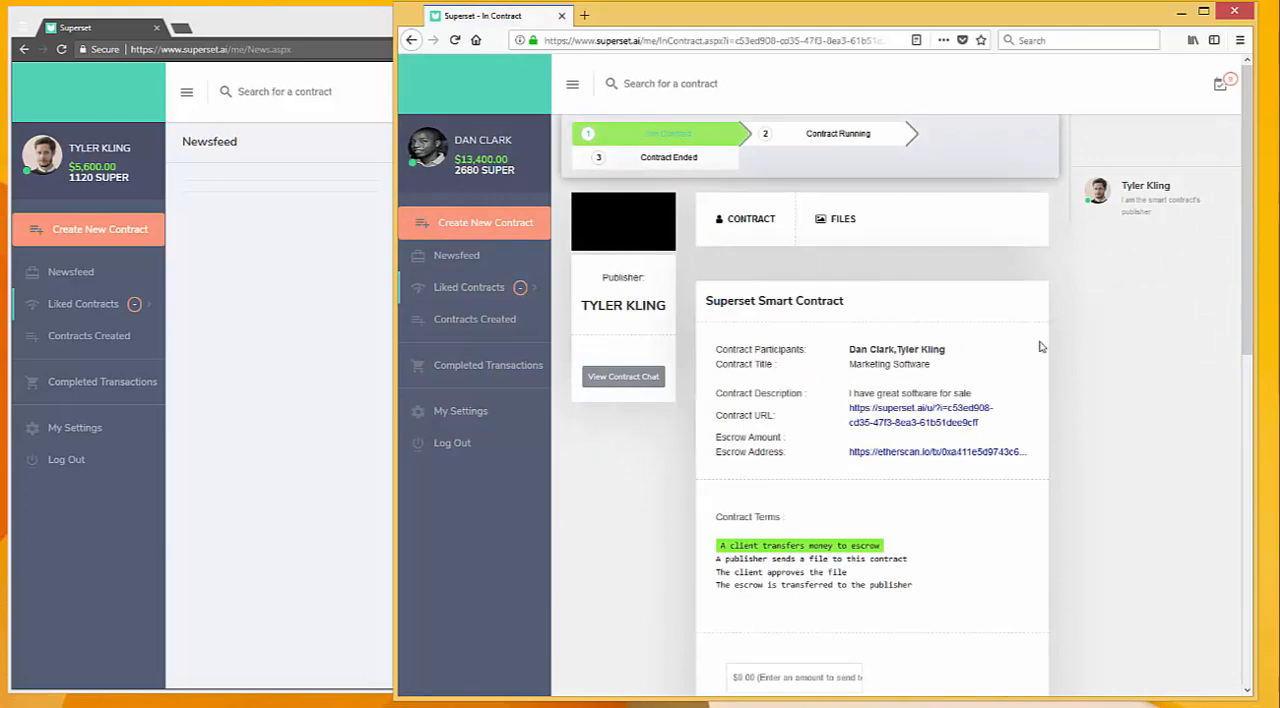
scroll(down, 3)
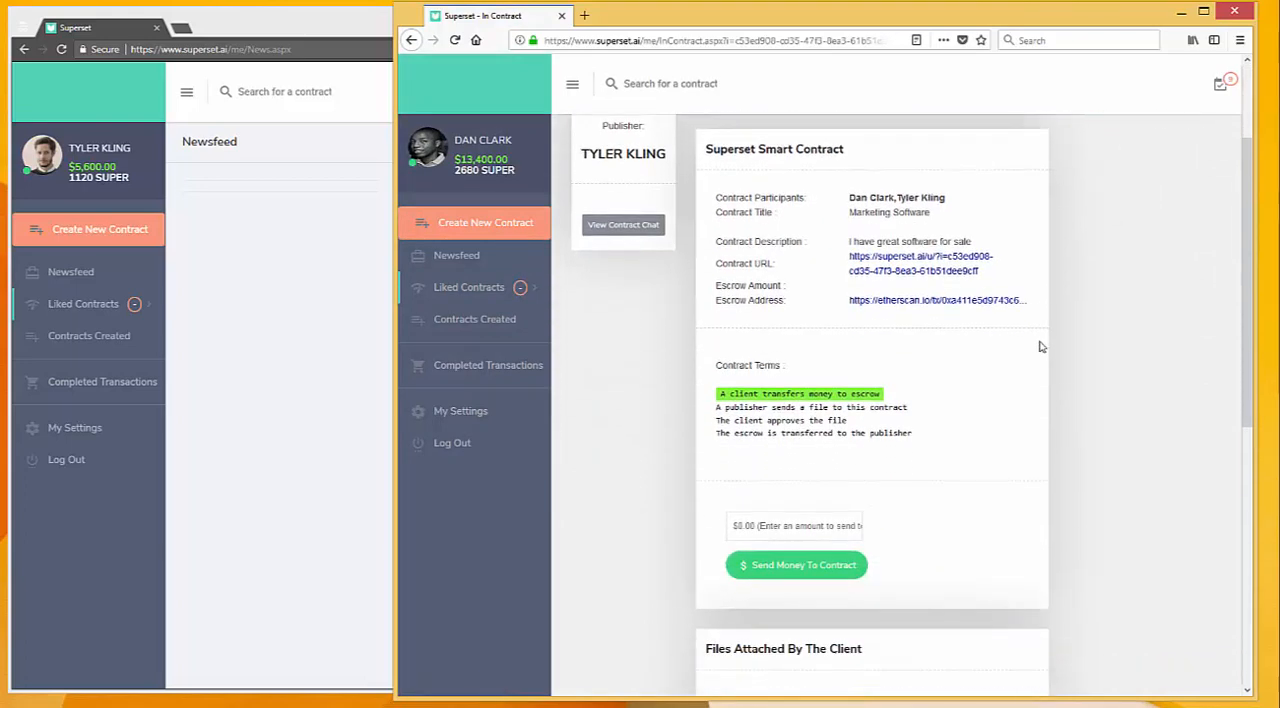
mouse_move(896, 608)
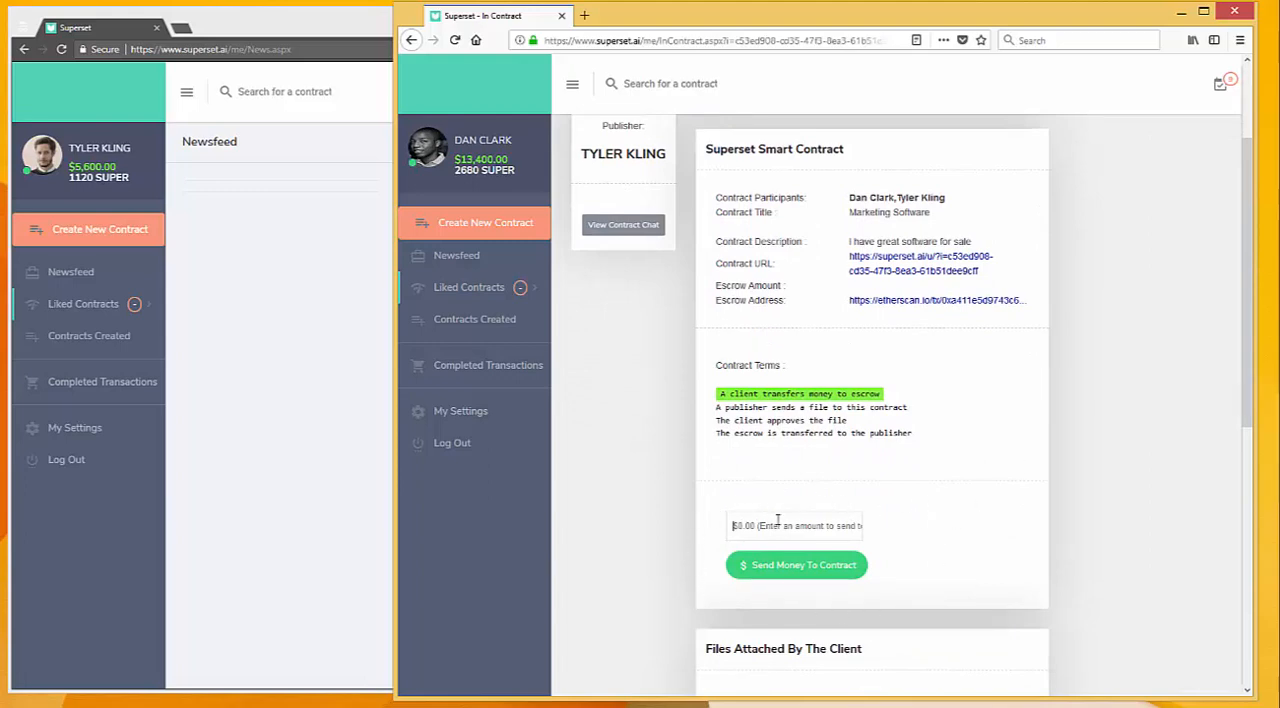
mouse_move(900, 510)
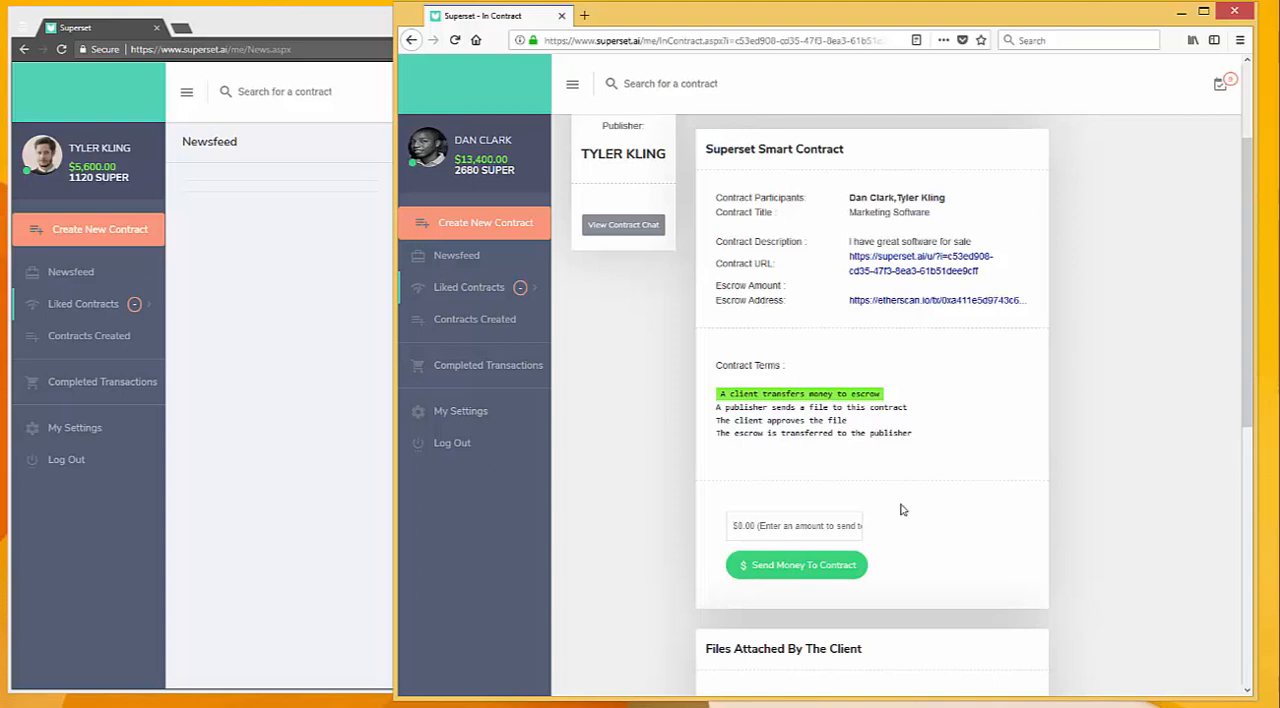
text(1000)
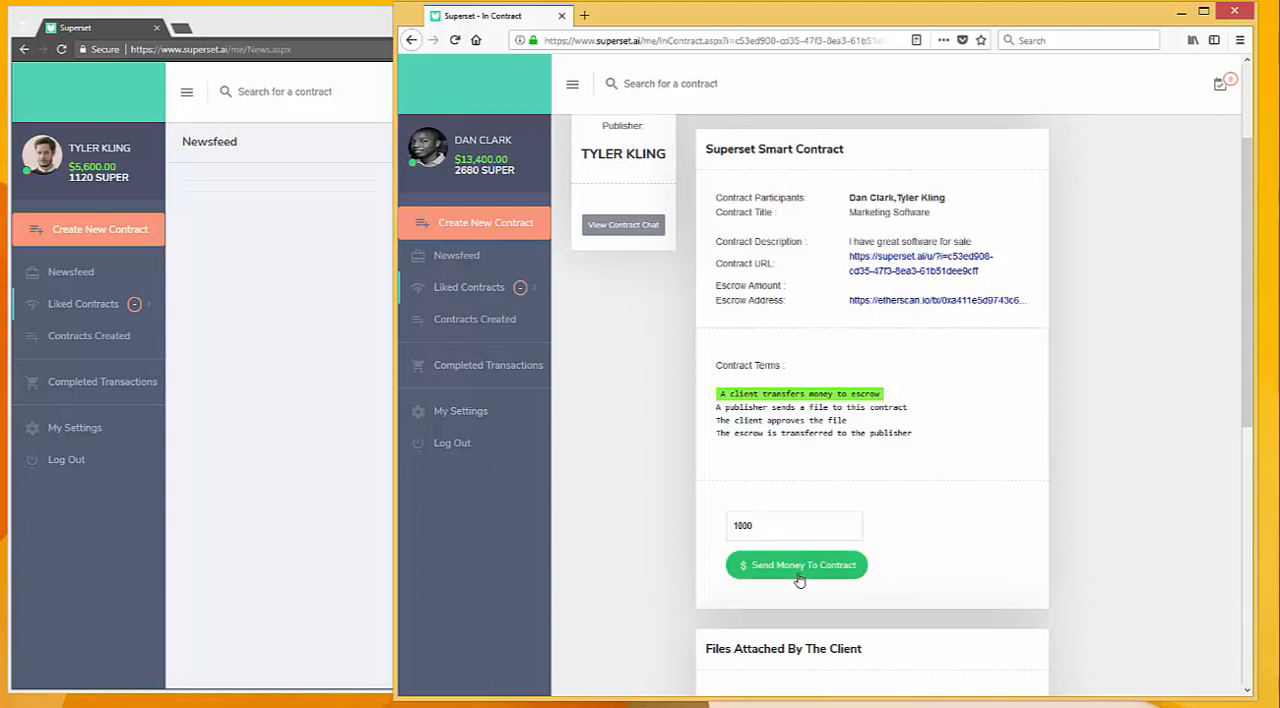
click(796, 564)
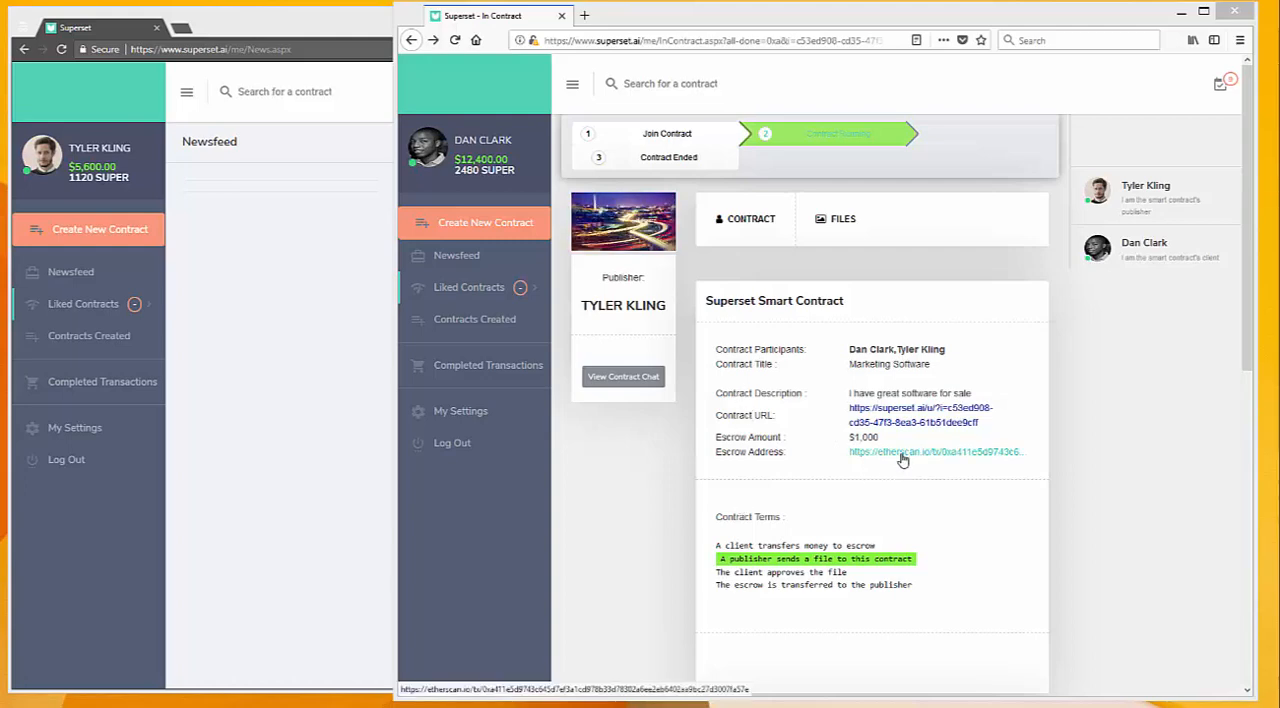
View the escrow address transaction on Etherscan with Success status, then return to Superset.
click(902, 460)
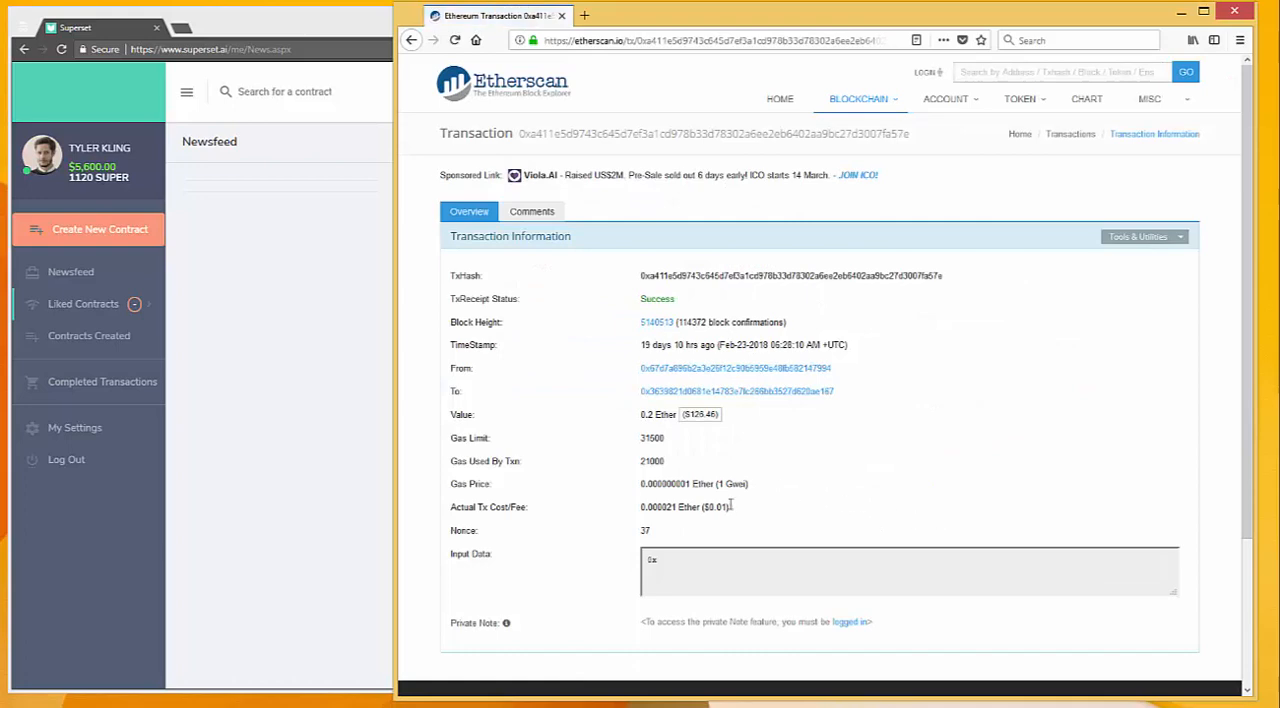
mouse_move(978, 216)
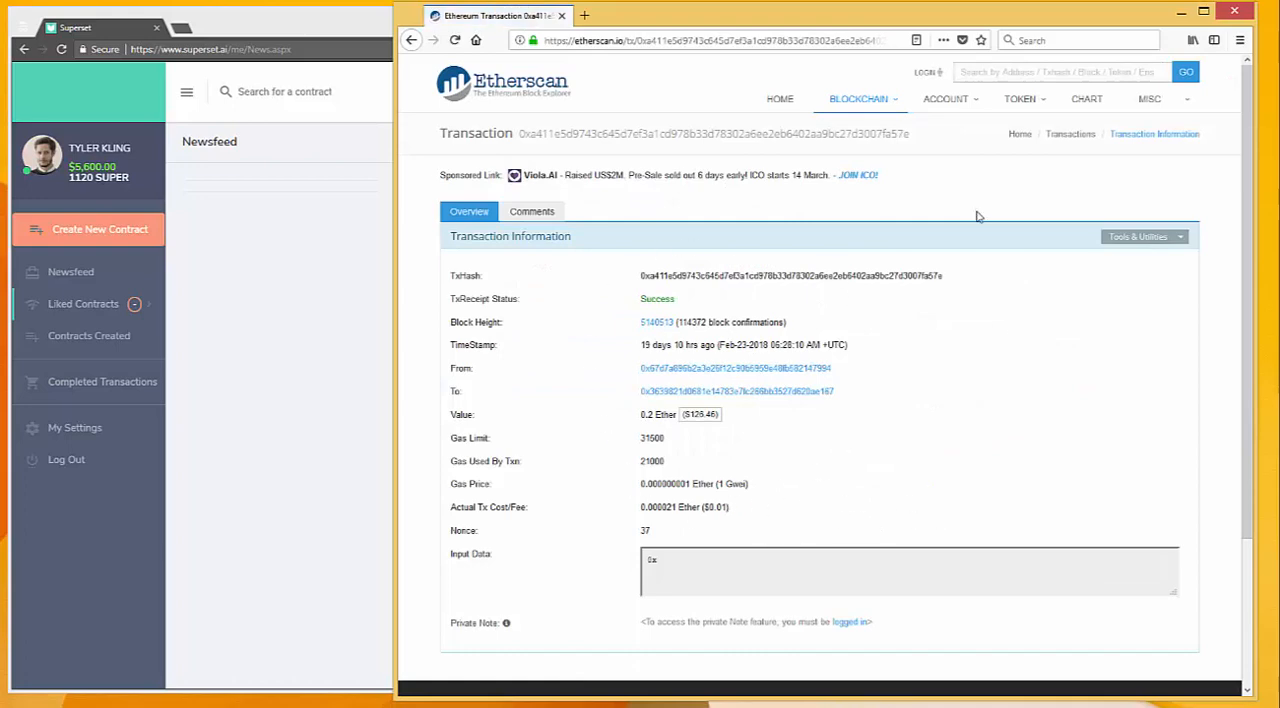
click(412, 40)
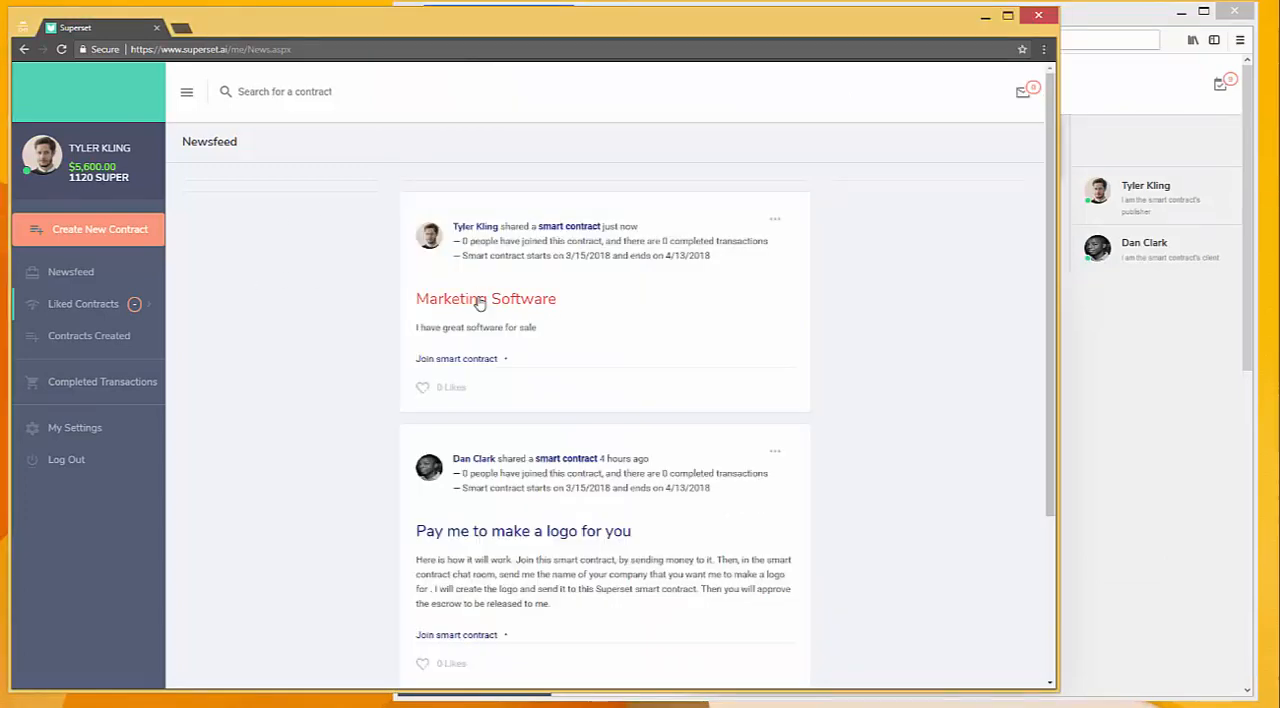
Attach Software.jpg to the Marketing Software contract as the publisher's file.
click(484, 298)
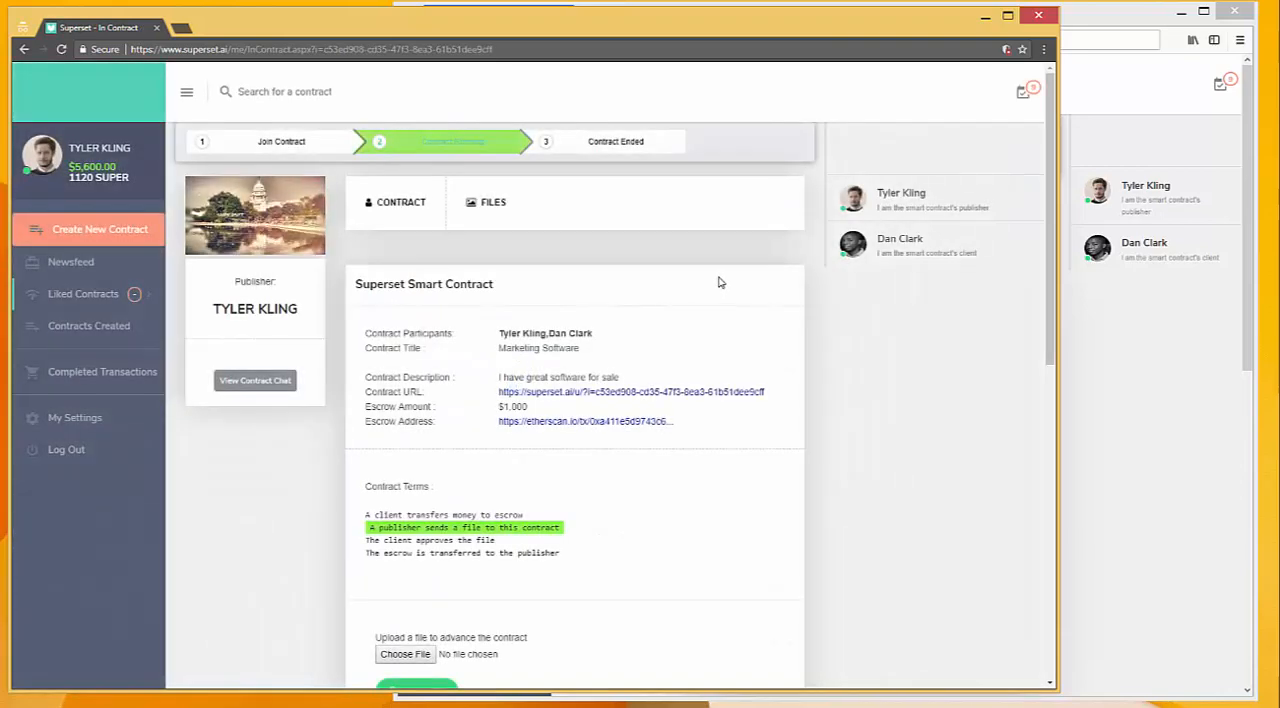
scroll(down, 3)
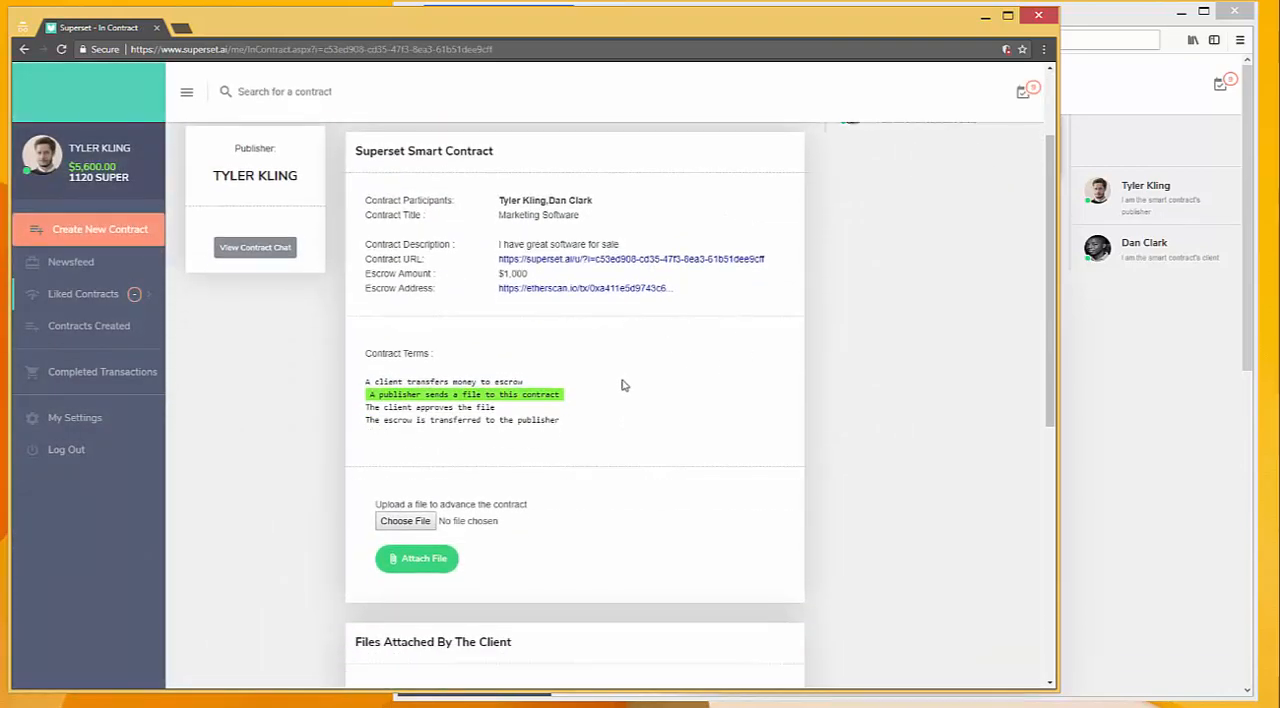
mouse_move(750, 388)
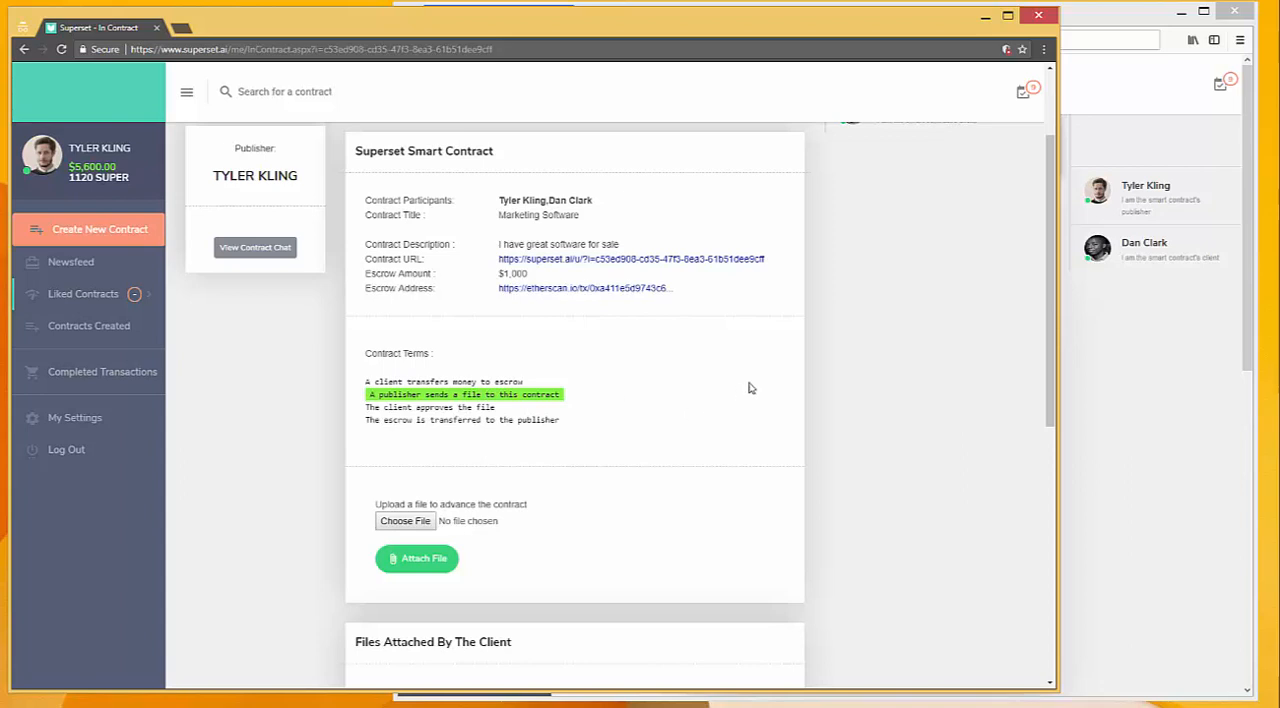
mouse_move(556, 466)
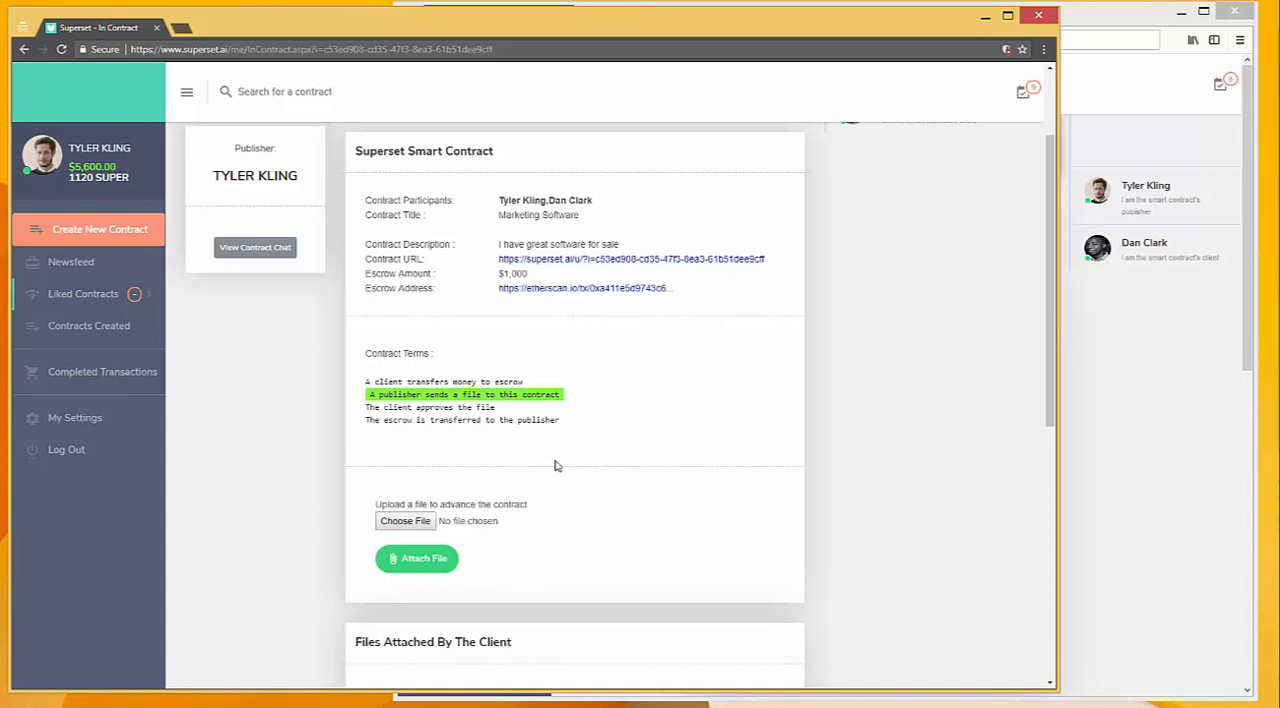
mouse_move(430, 476)
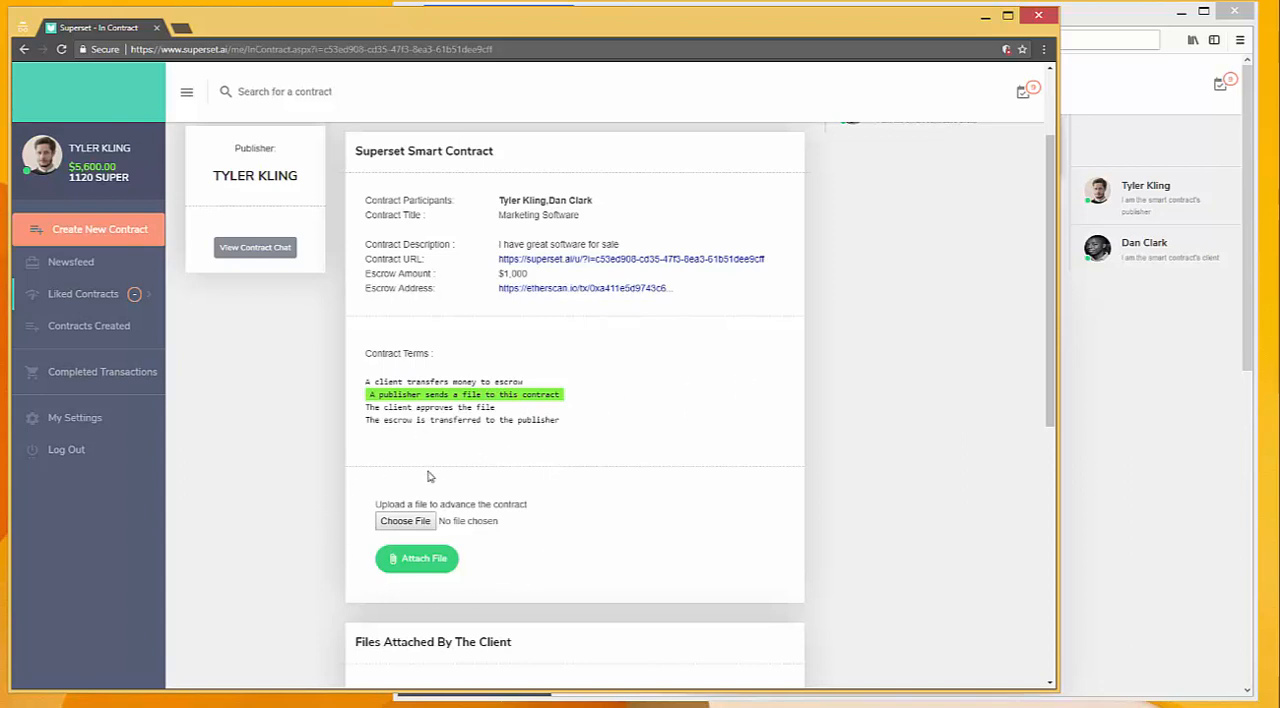
click(404, 520)
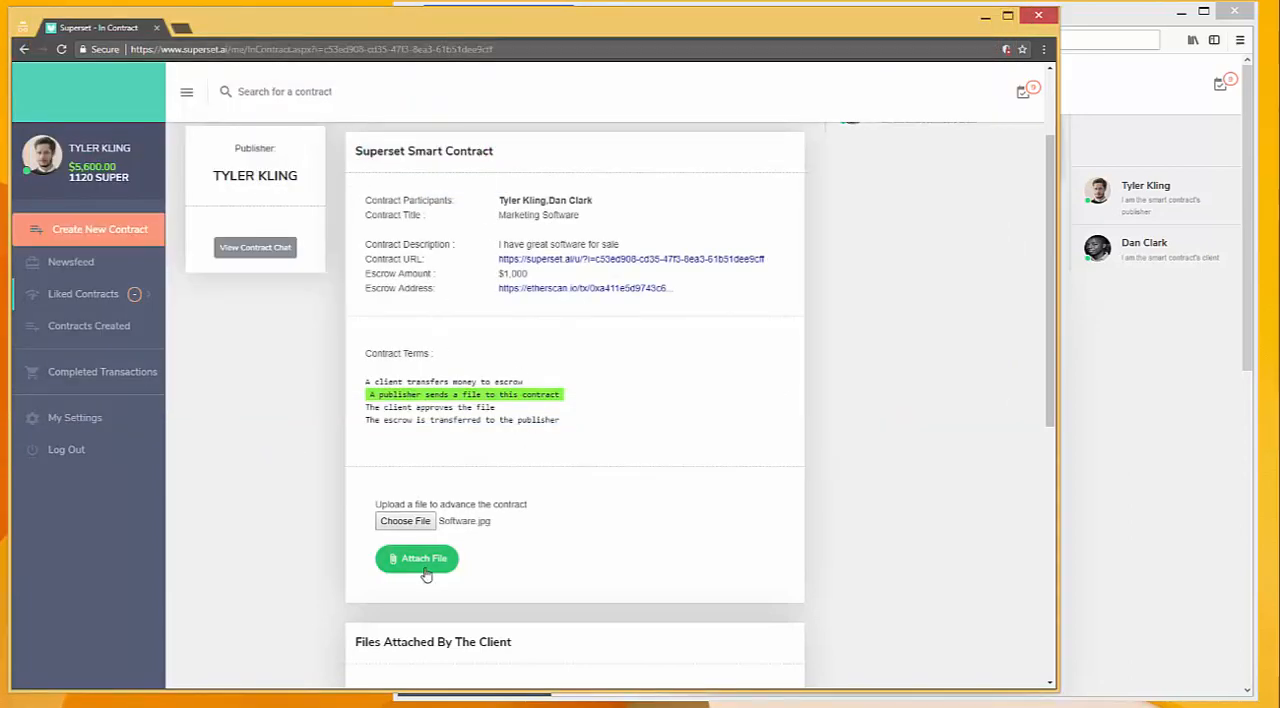
click(416, 558)
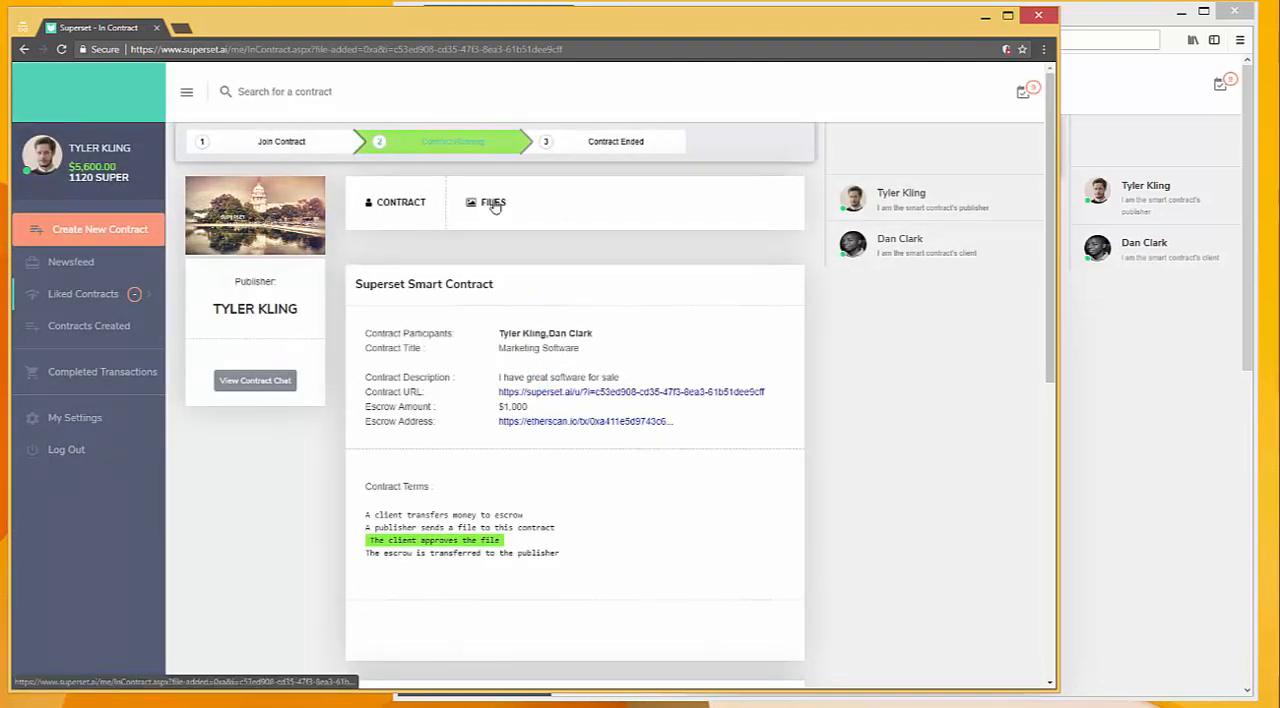
Show the contract's Files list with the publisher's attached software file.
click(492, 202)
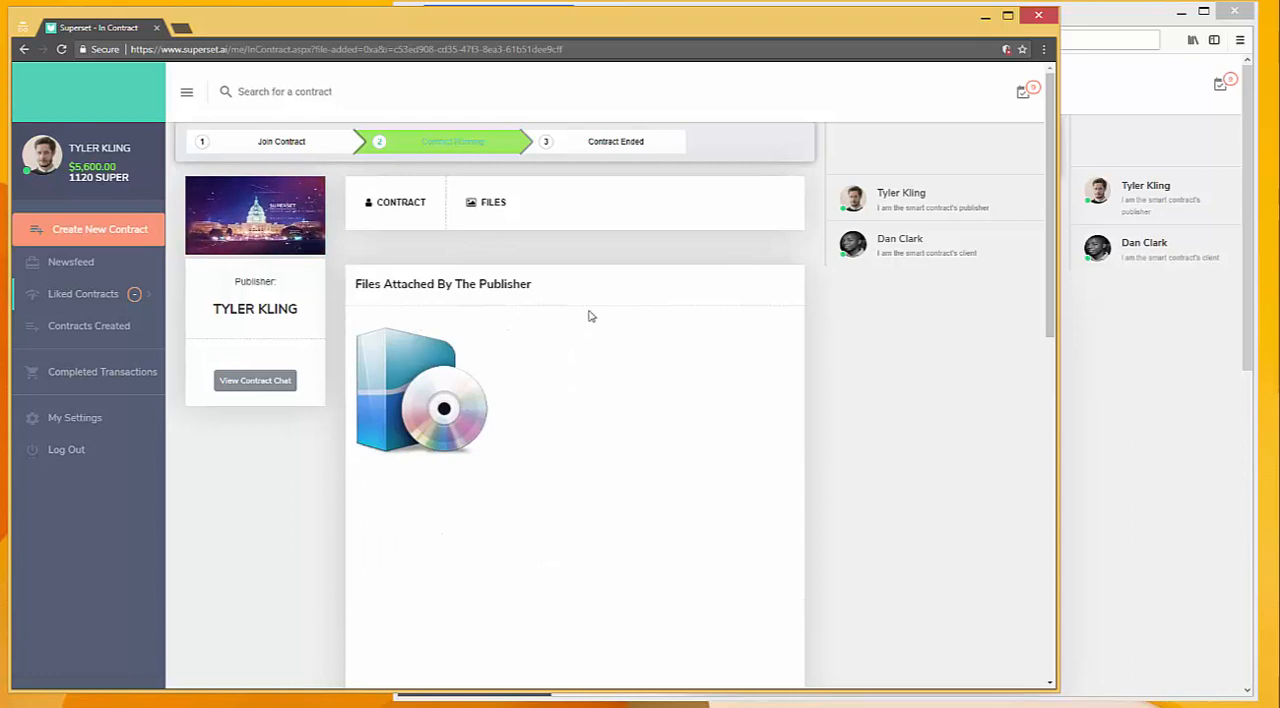
mouse_move(740, 482)
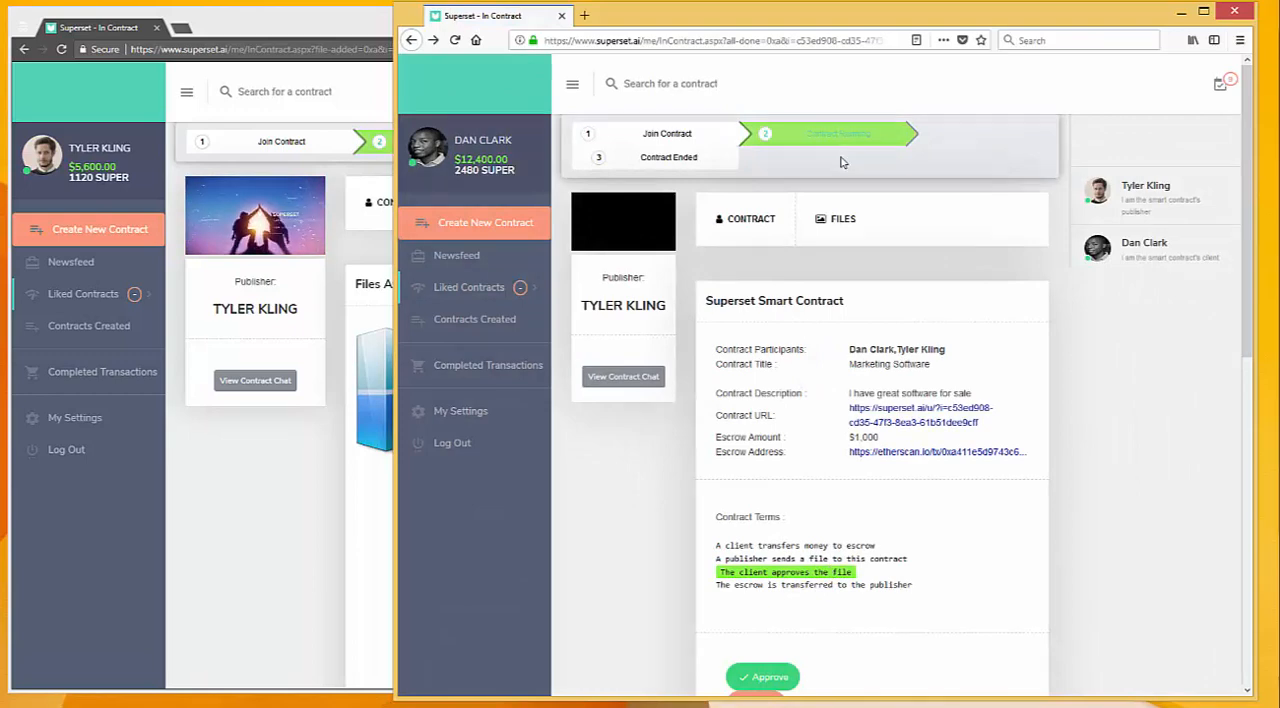
click(842, 218)
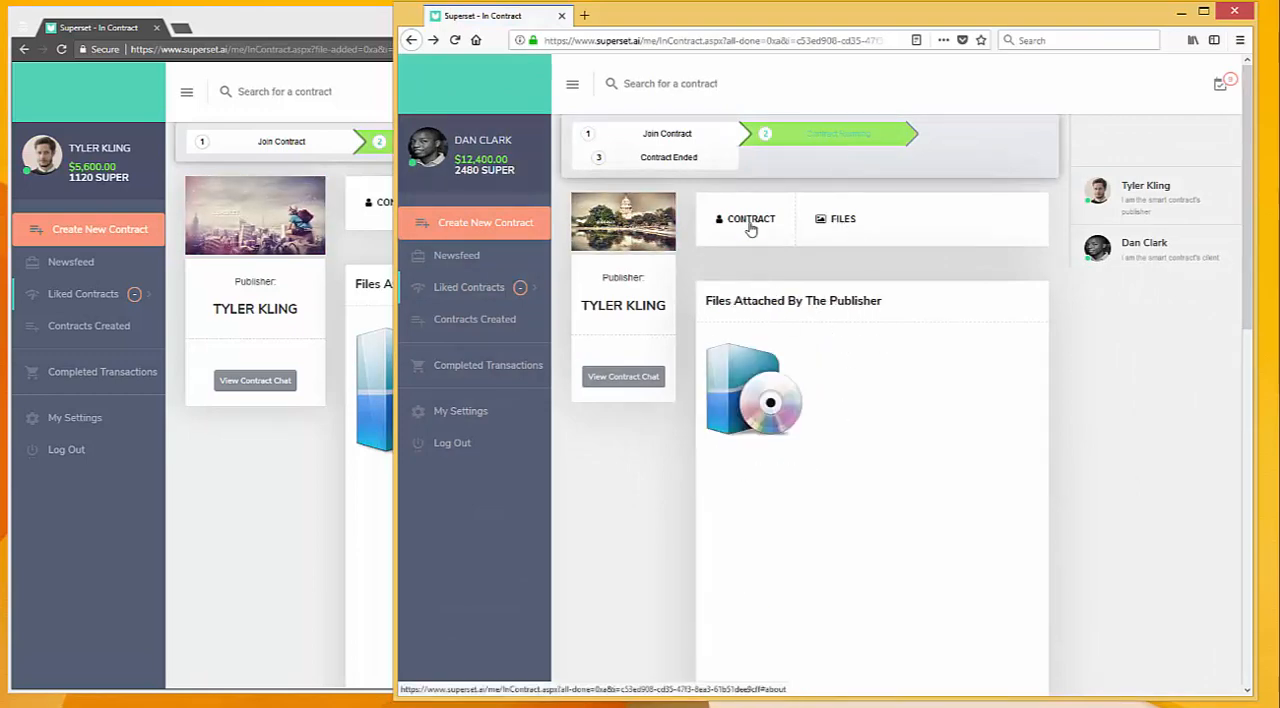
click(750, 220)
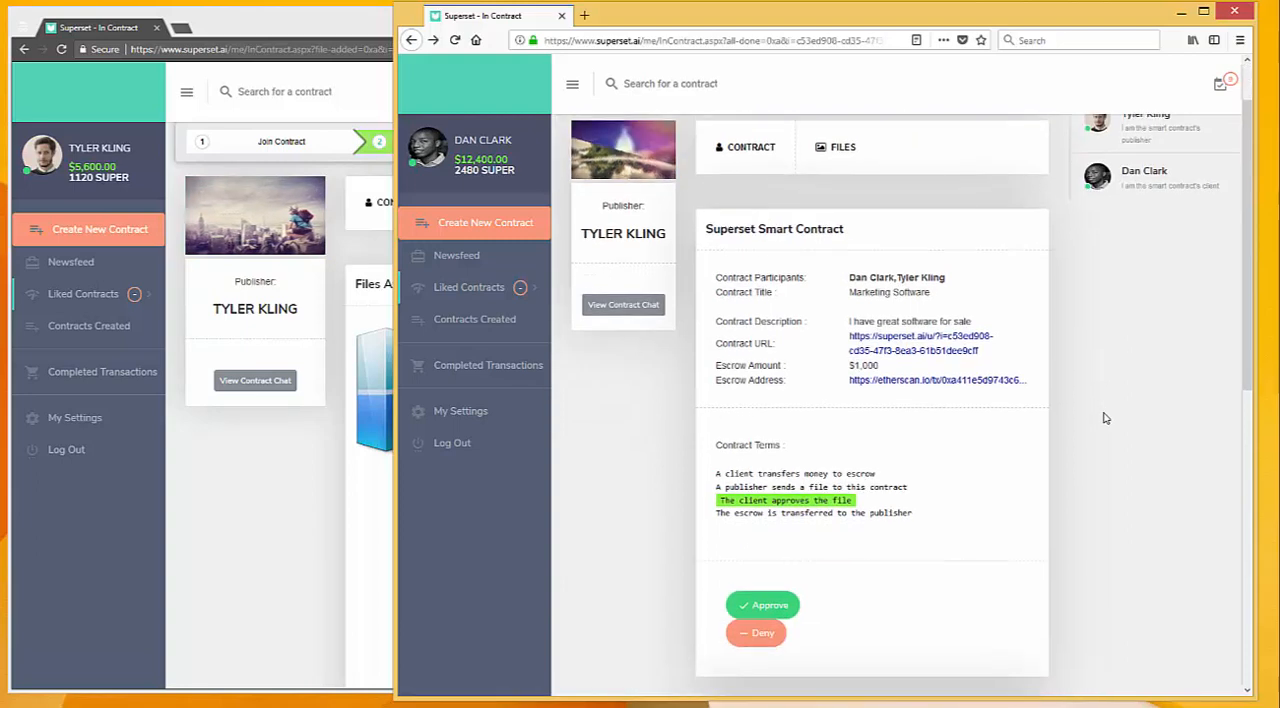
scroll(down, 3)
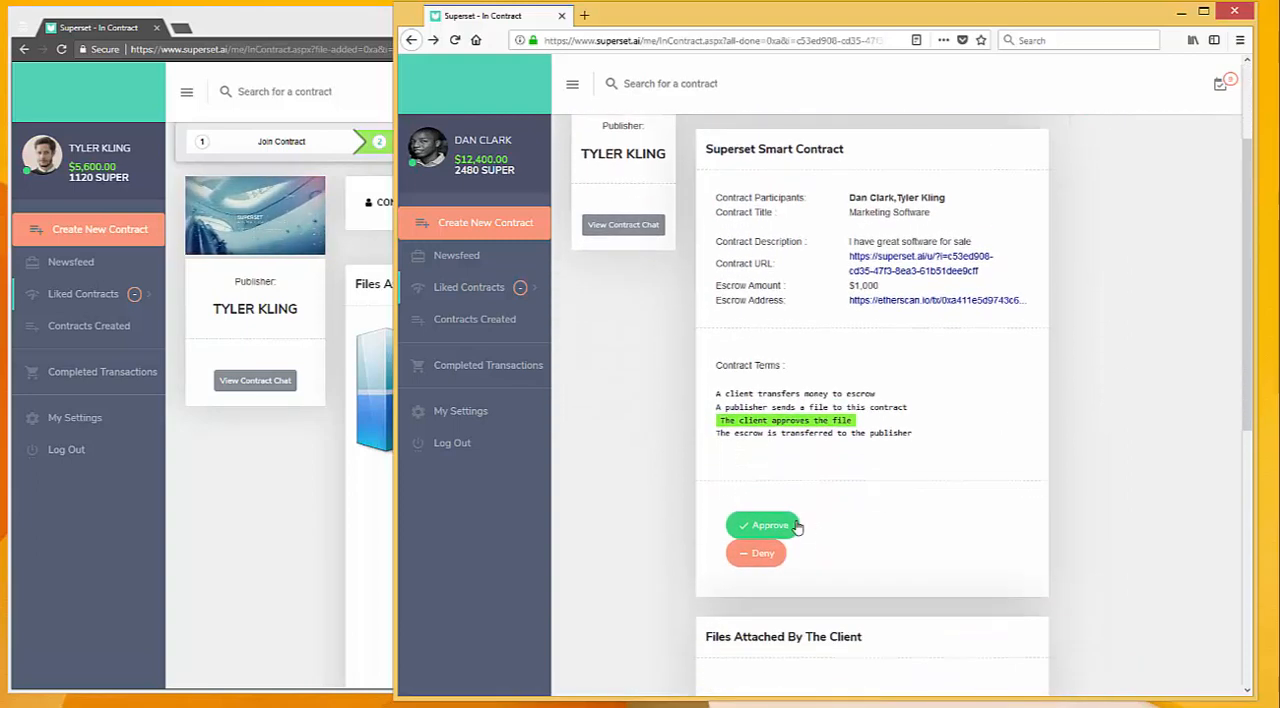
Approve the uploaded file so escrow releases and the Marketing Software contract ends.
click(764, 524)
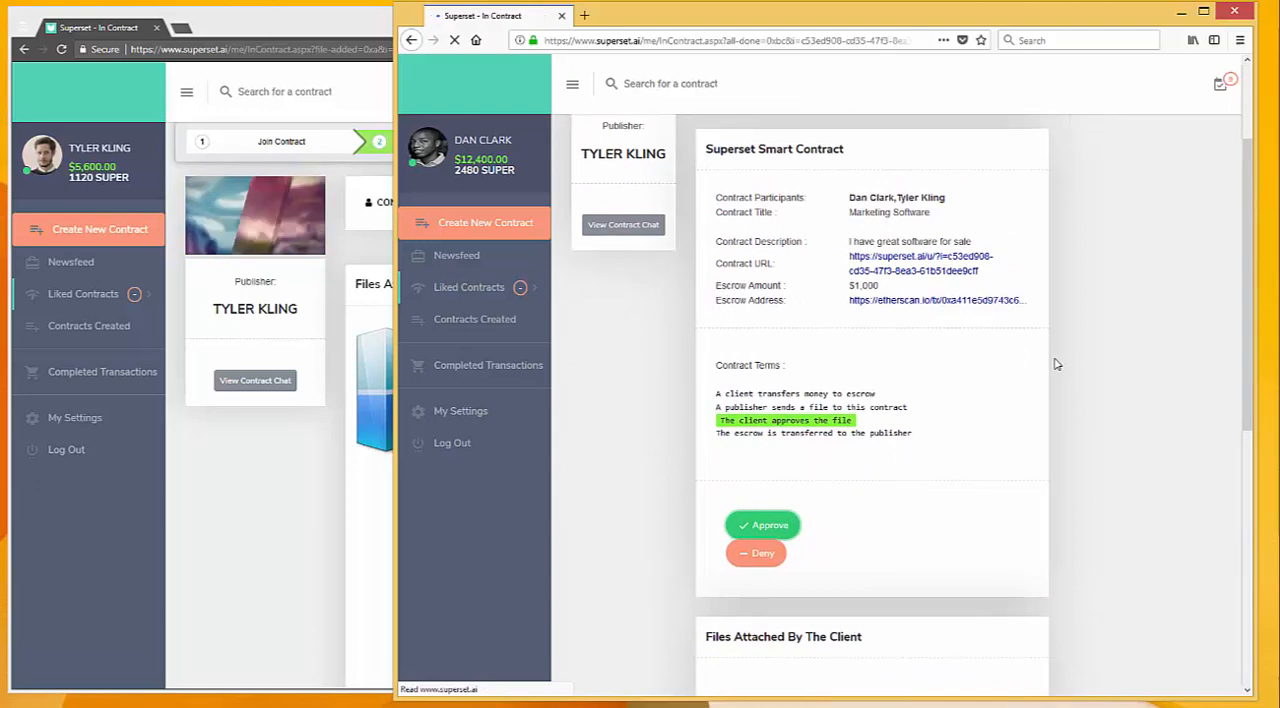
click(762, 524)
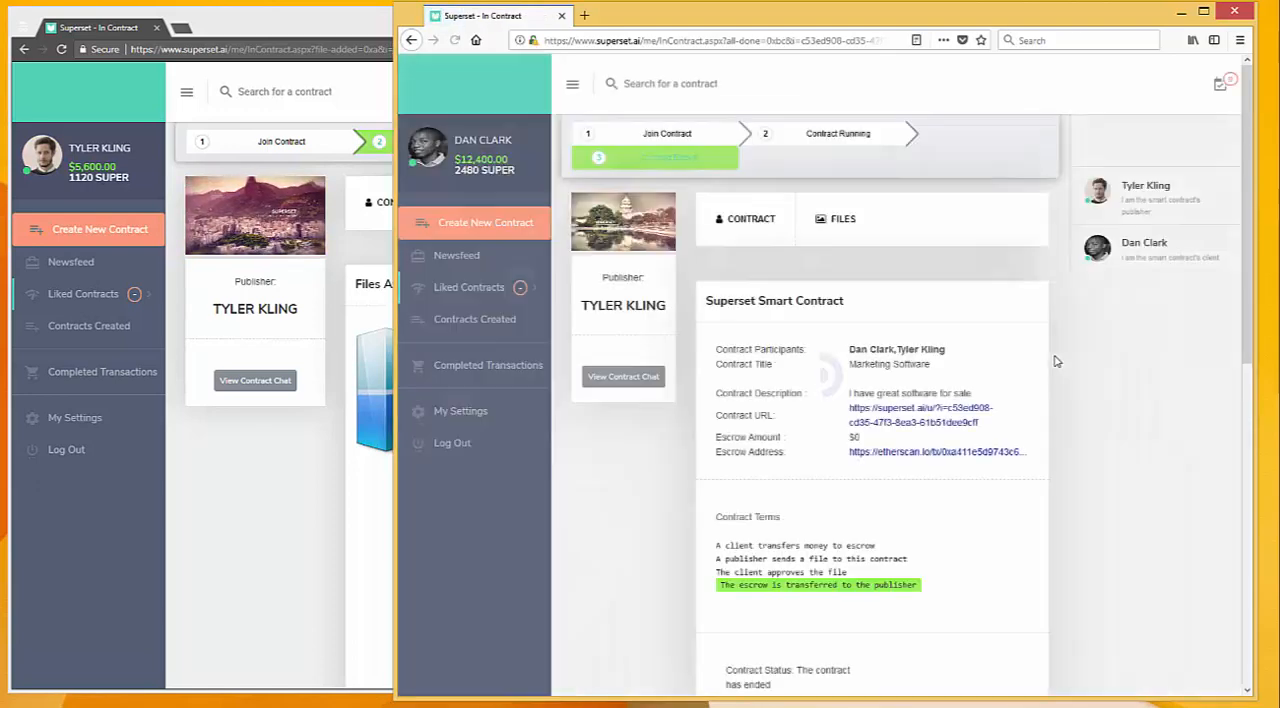
scroll(down, 3)
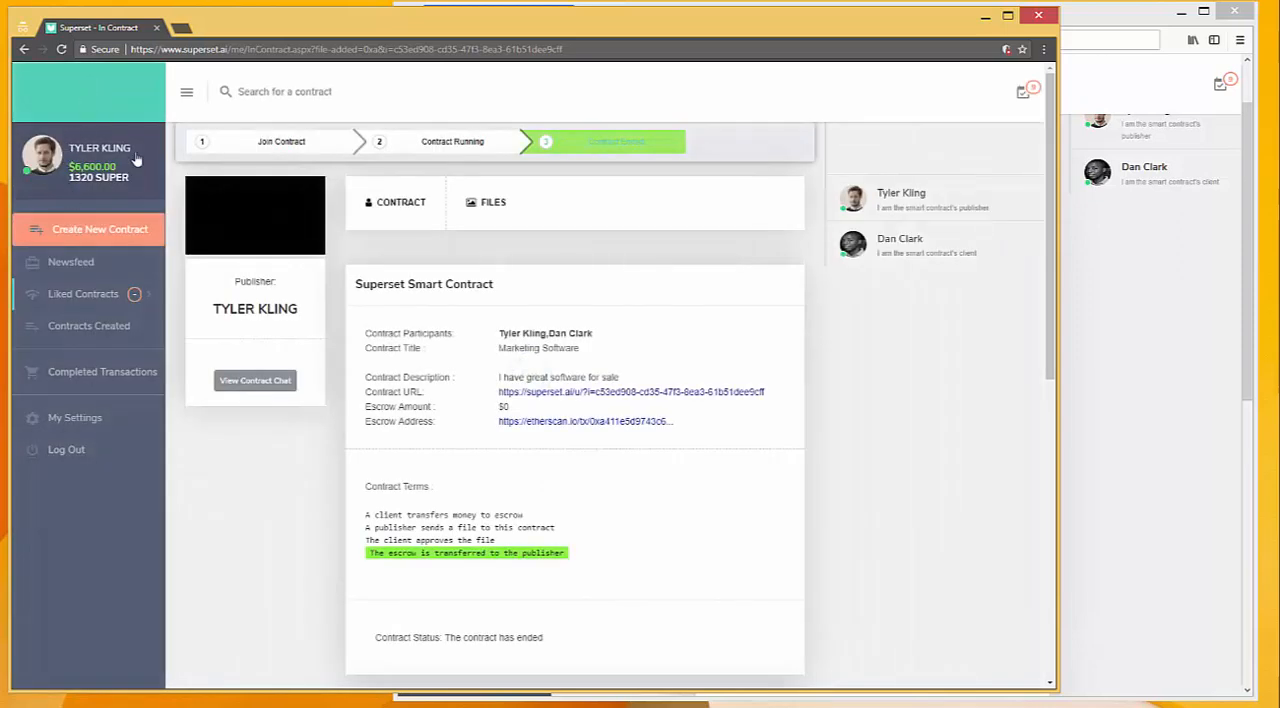
mouse_move(128, 134)
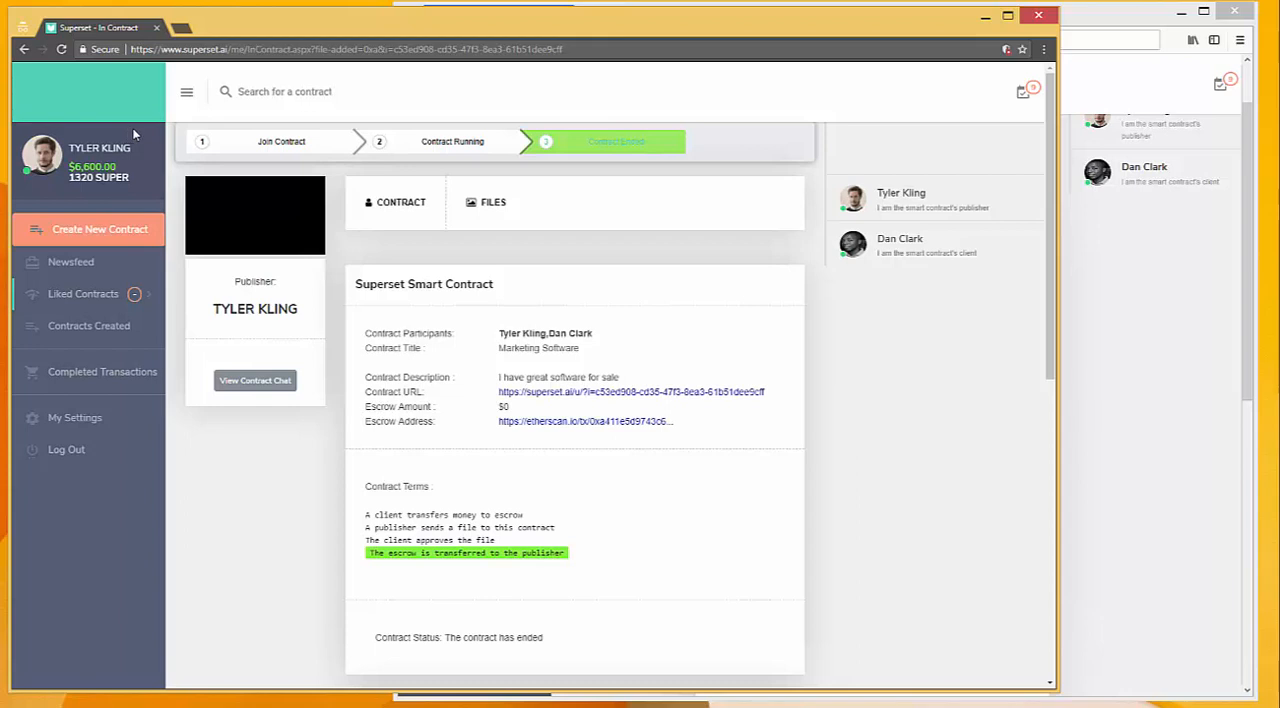
scroll(down, 3)
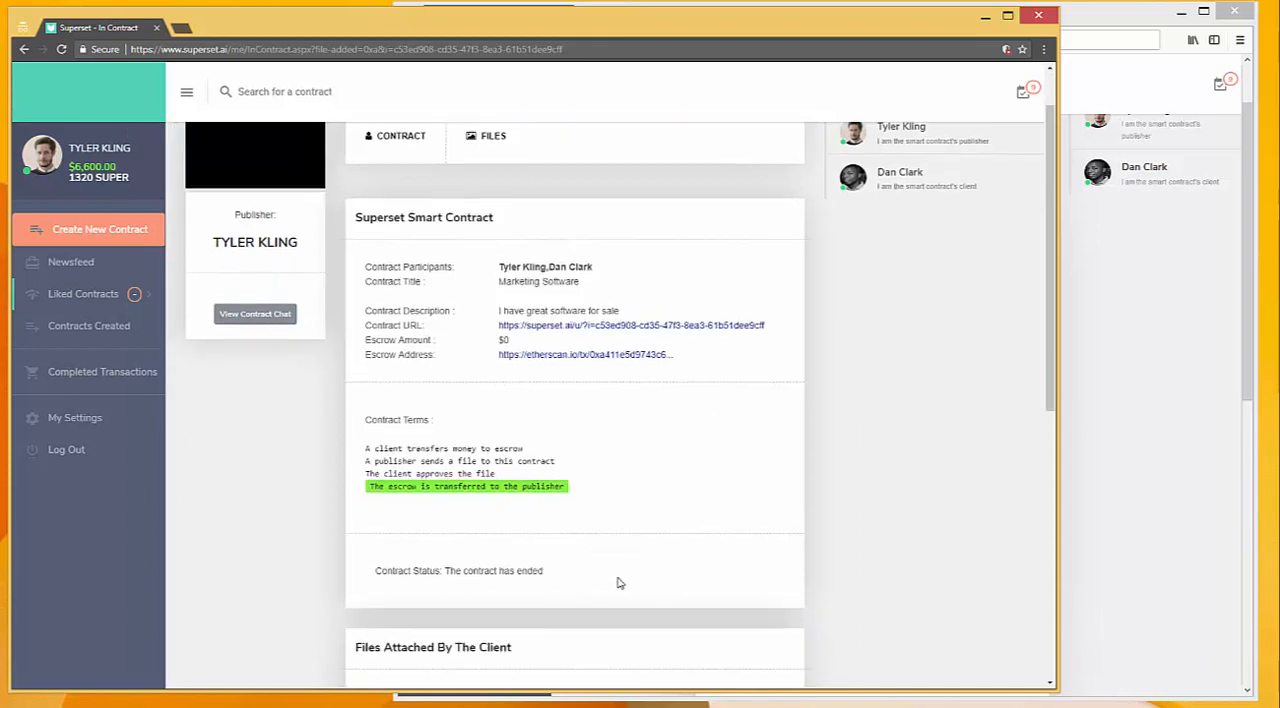
mouse_move(592, 556)
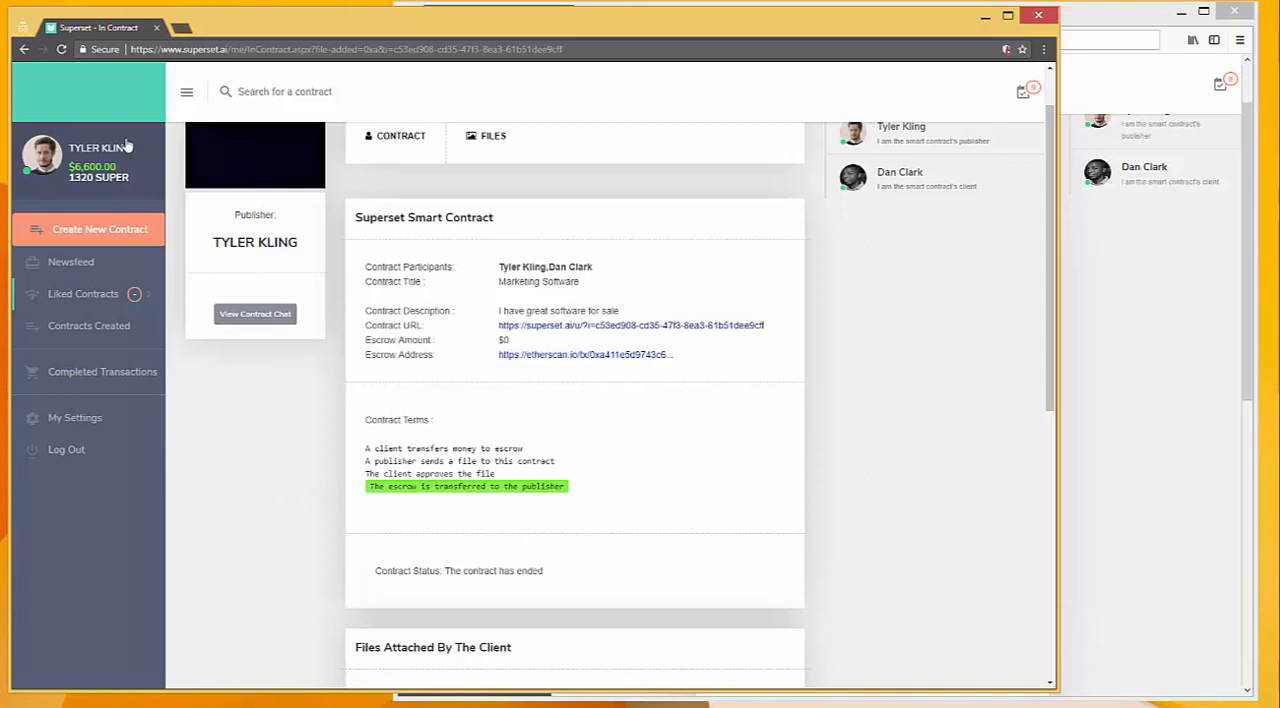
mouse_move(112, 364)
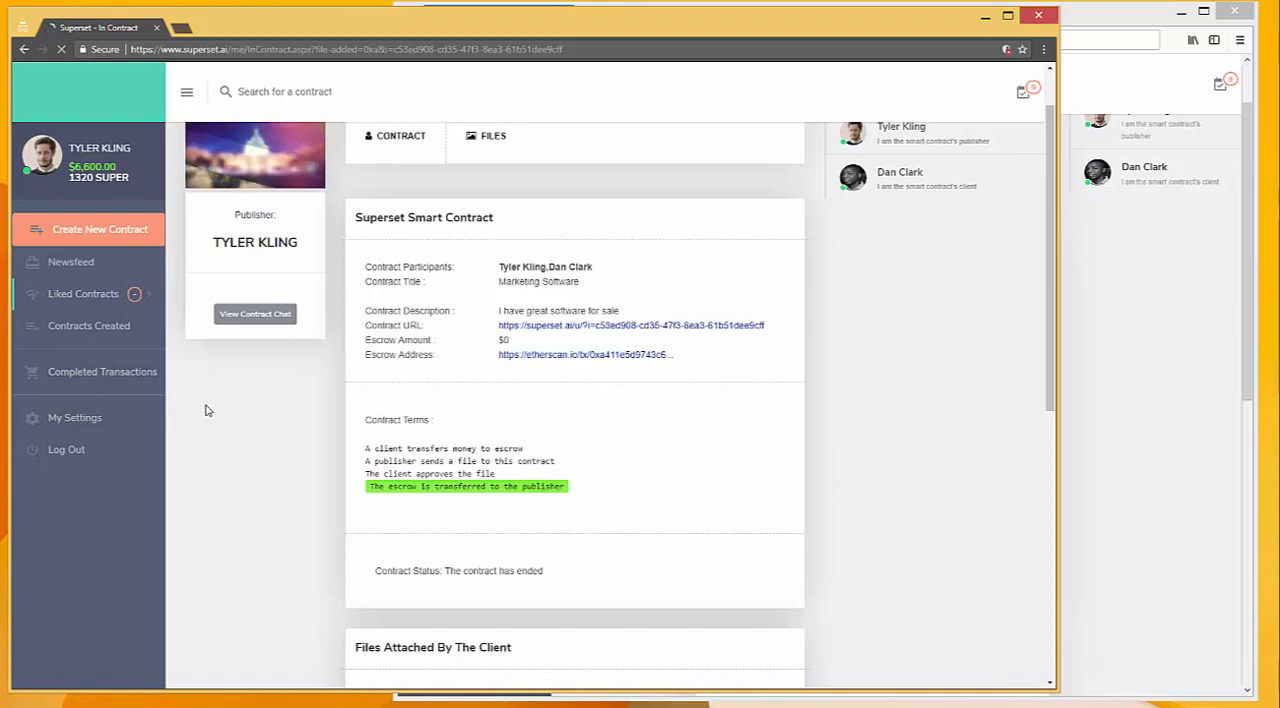
click(76, 416)
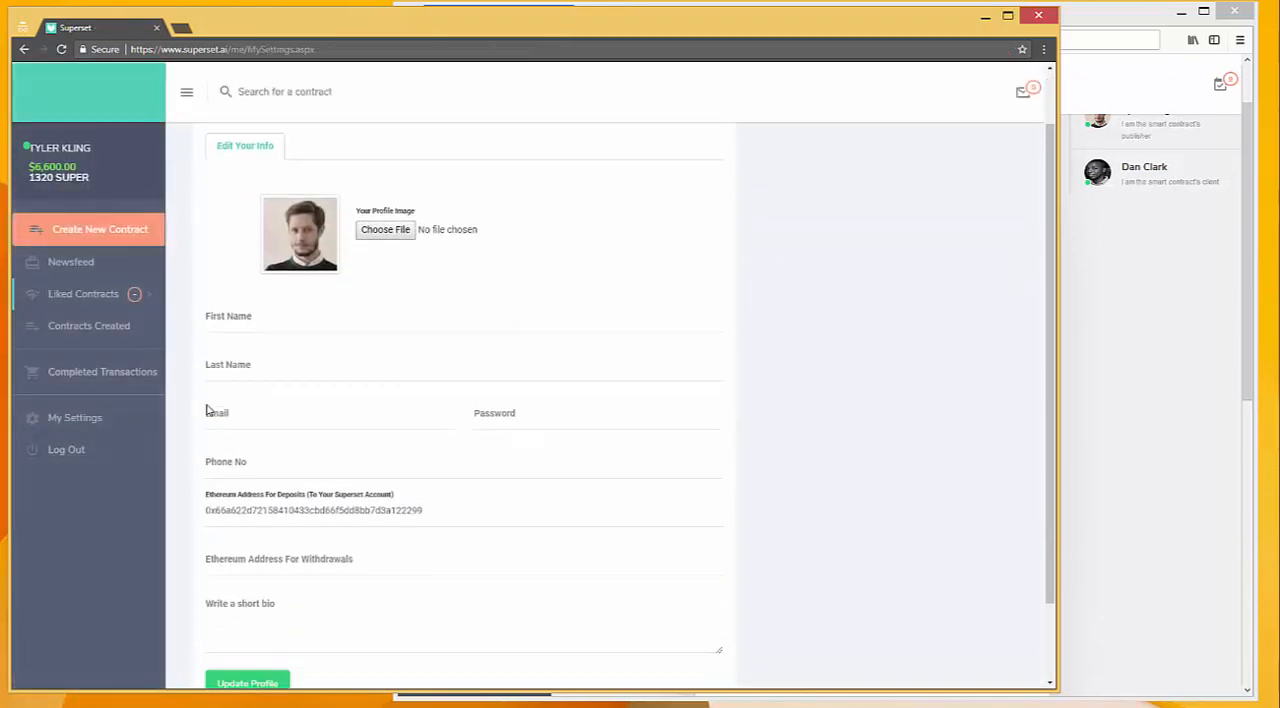
Scroll the Edit Your Info form down to the Ethereum deposit and withdrawal address fields.
scroll(down, 3)
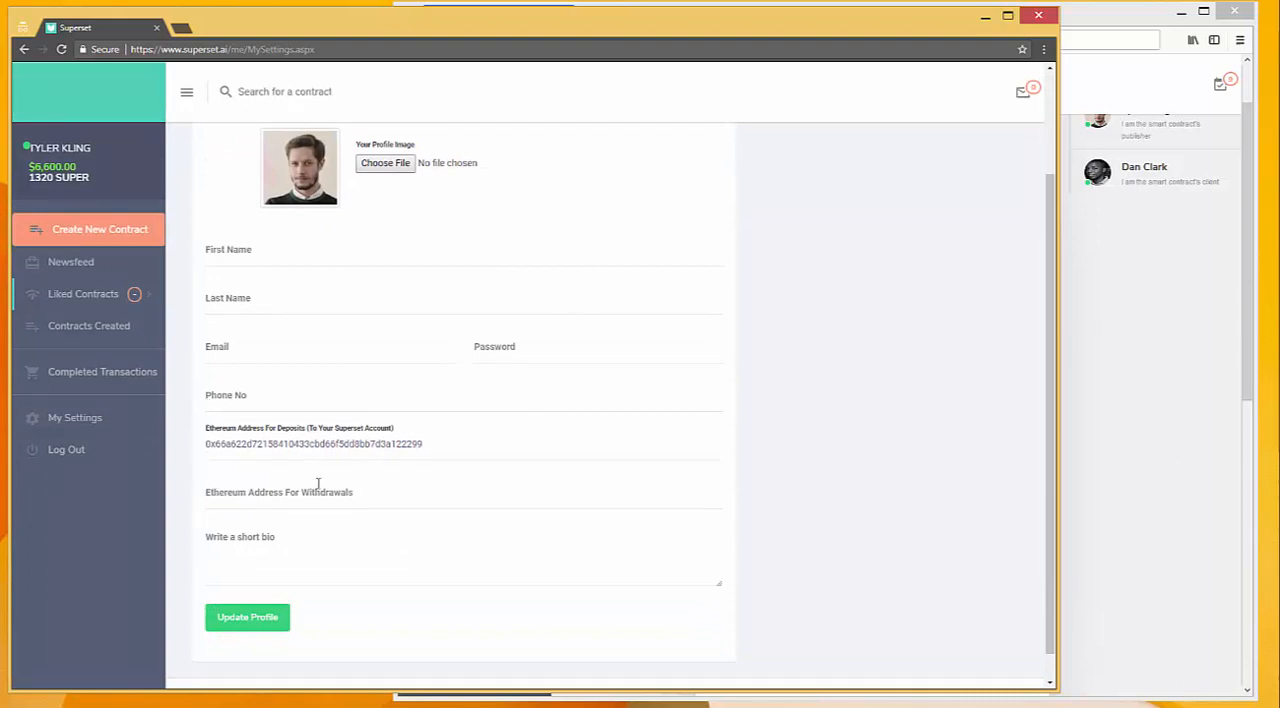
mouse_move(928, 424)
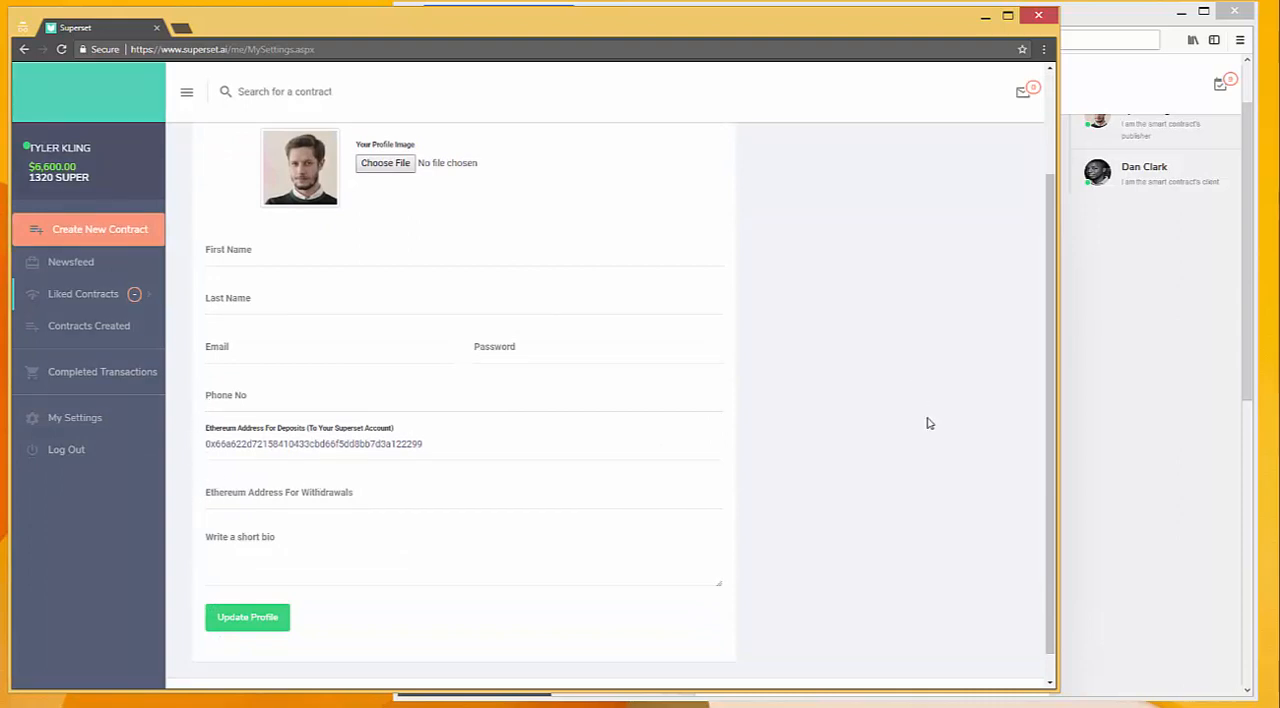